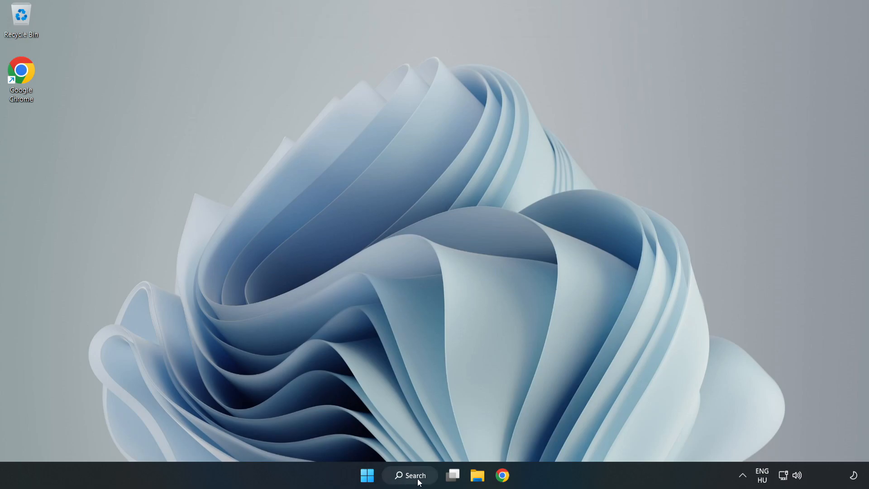
# Make High performance the active power plan in Power Options, then close the window.
pyautogui.click(409, 475)
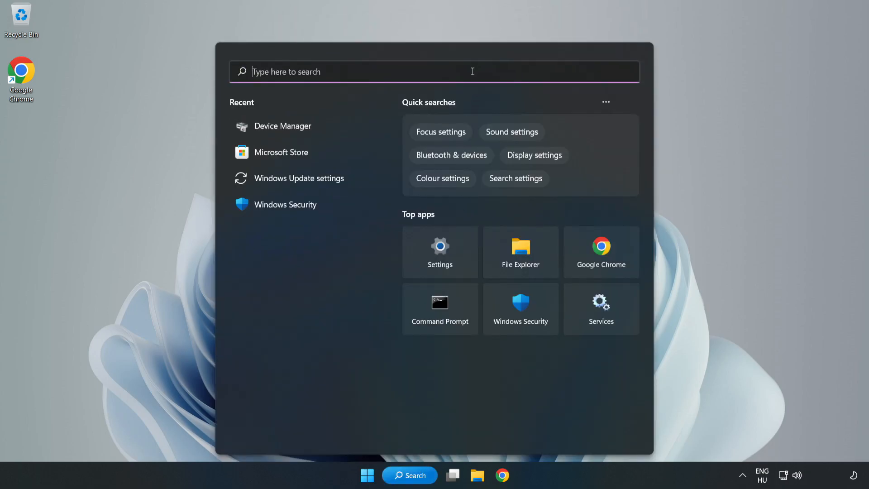
pyautogui.write('edit')
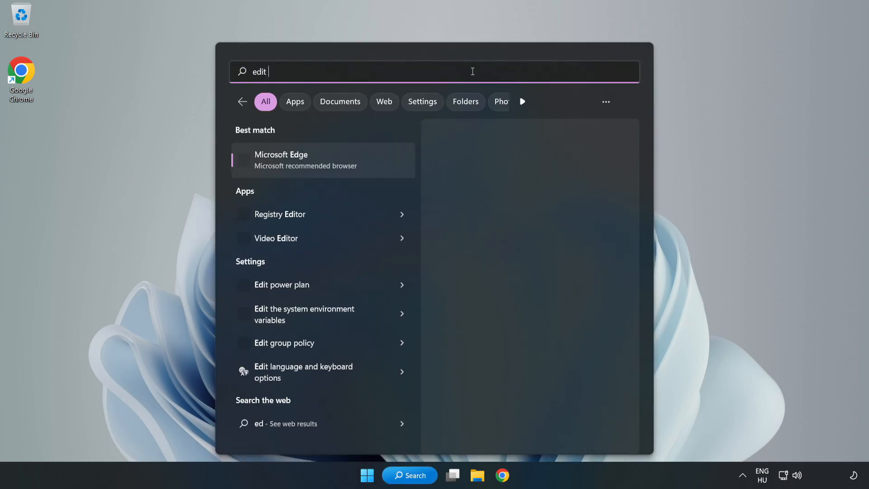
pyautogui.write('power plan')
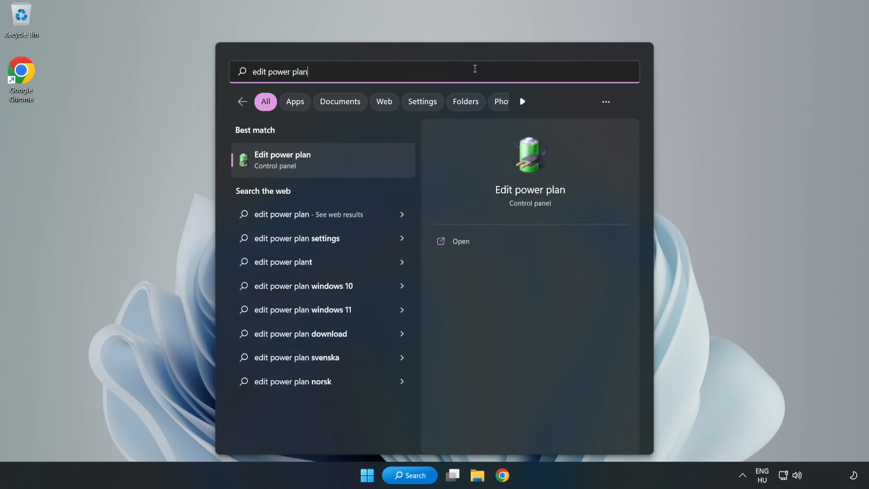
pyautogui.moveTo(328, 164)
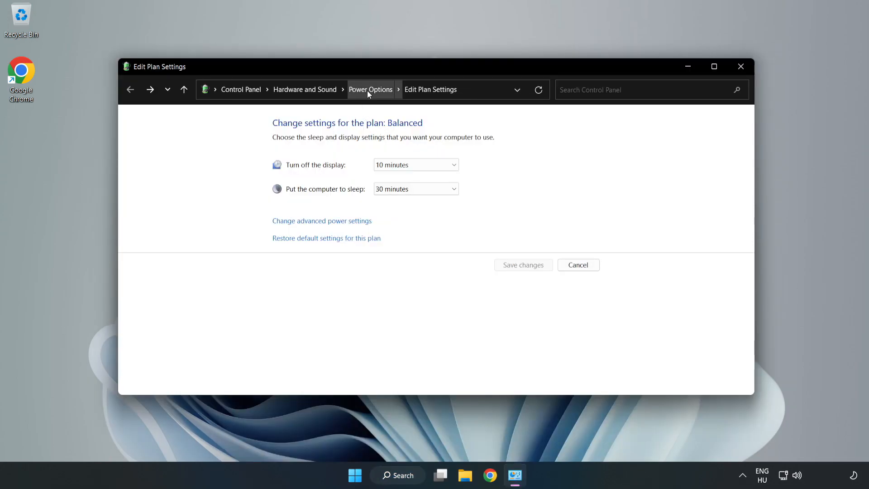
pyautogui.click(371, 89)
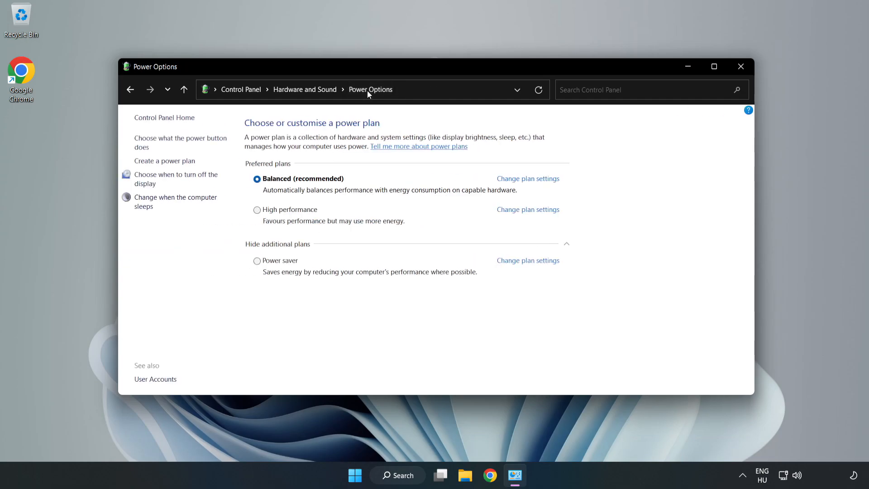
pyautogui.moveTo(295, 216)
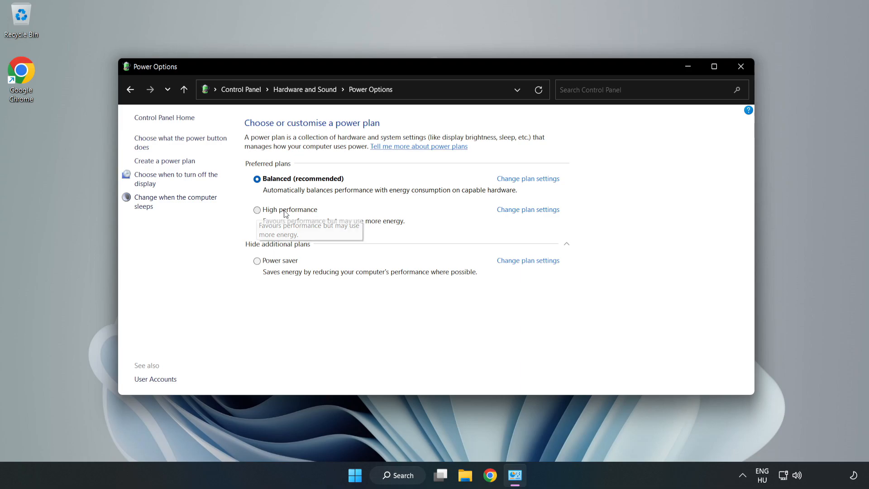
pyautogui.click(257, 210)
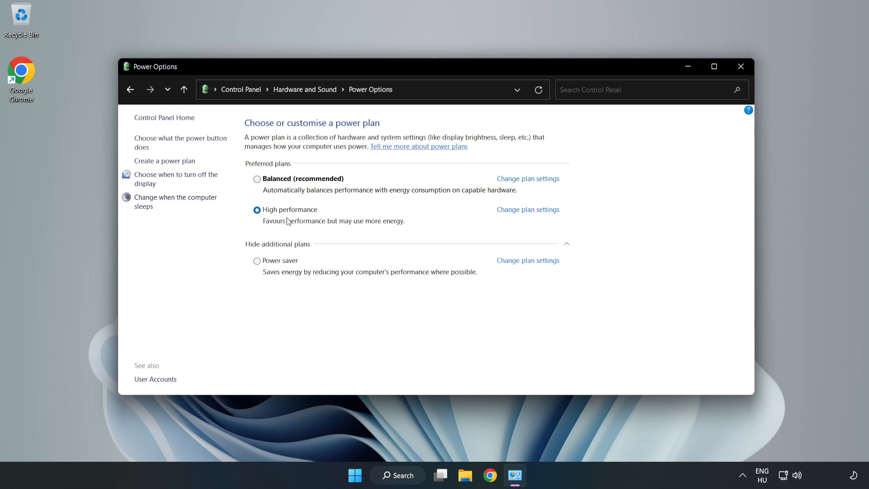
pyautogui.moveTo(740, 66)
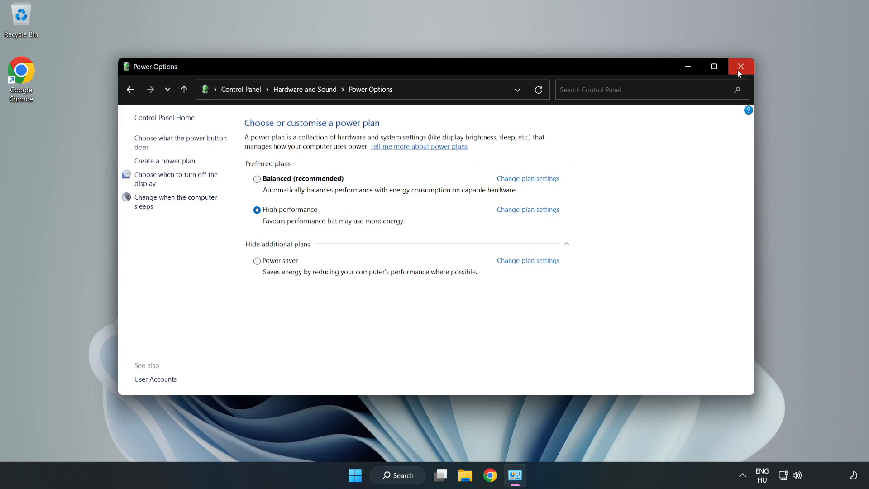
pyautogui.click(741, 67)
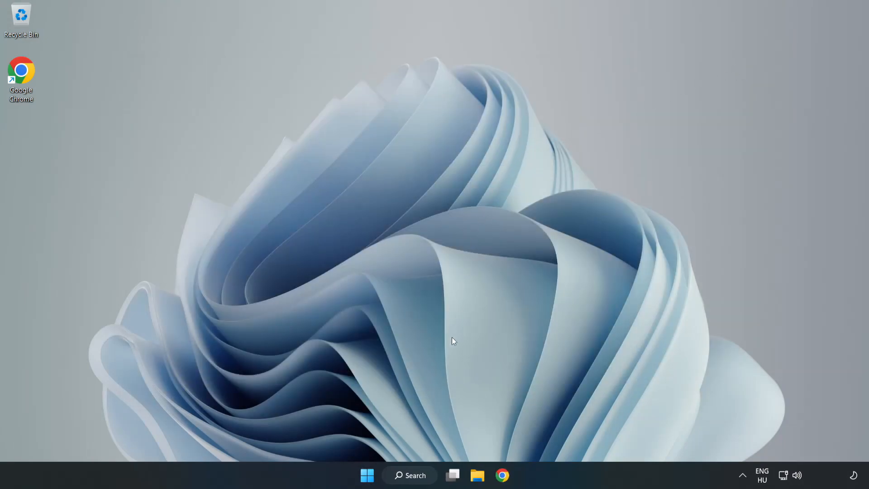
# Automatically search for a VMware SVGA 3D driver update in Device Manager, confirming it's current.
pyautogui.click(409, 475)
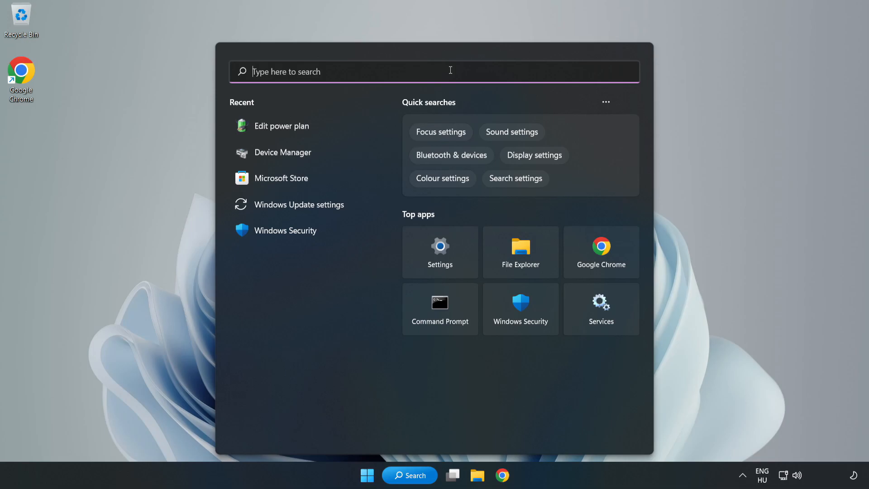
pyautogui.write('device manager')
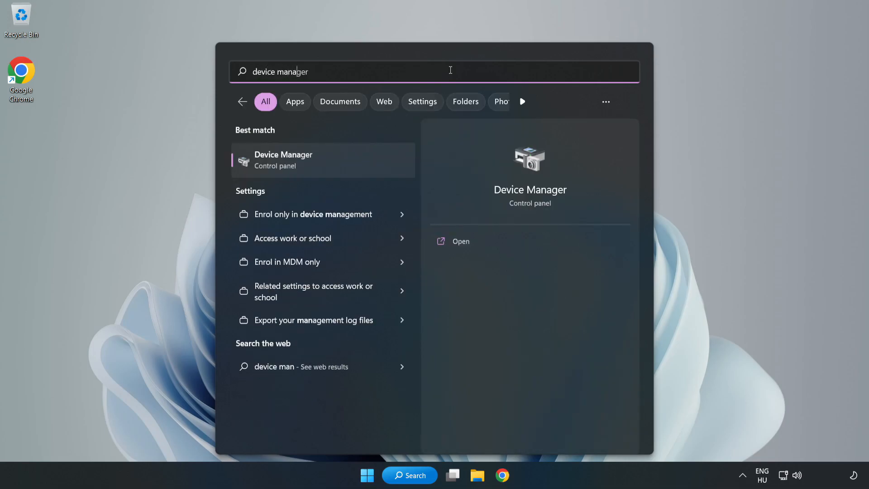
pyautogui.write('er')
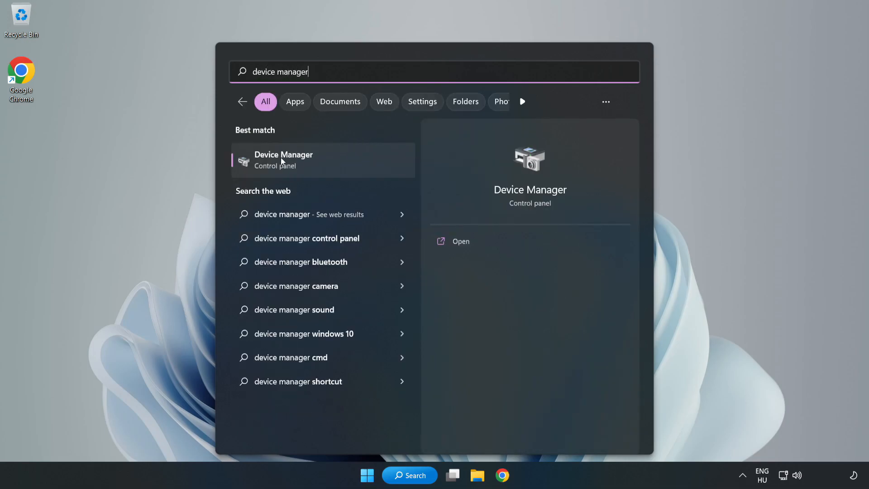
pyautogui.moveTo(316, 165)
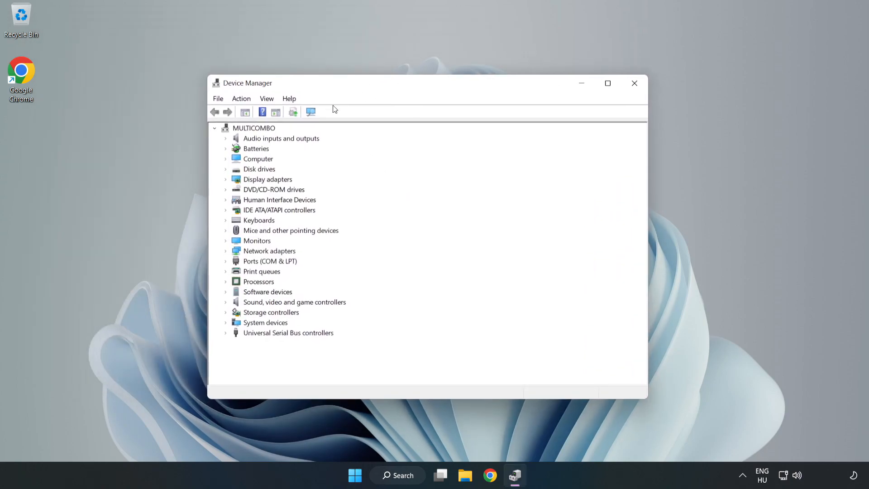
pyautogui.click(267, 179)
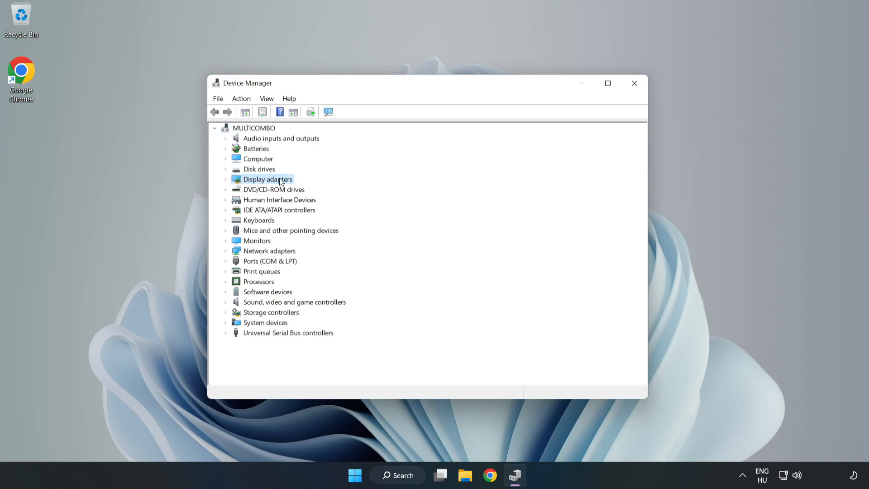
pyautogui.click(226, 179)
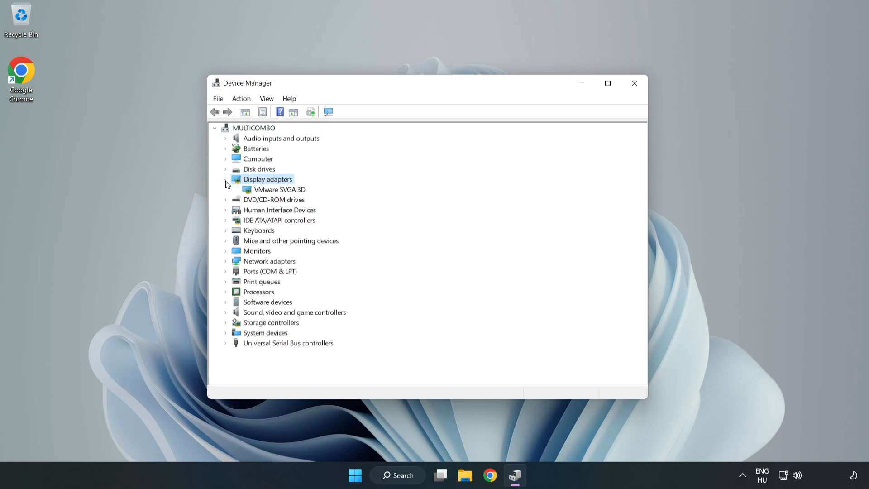
pyautogui.click(279, 189)
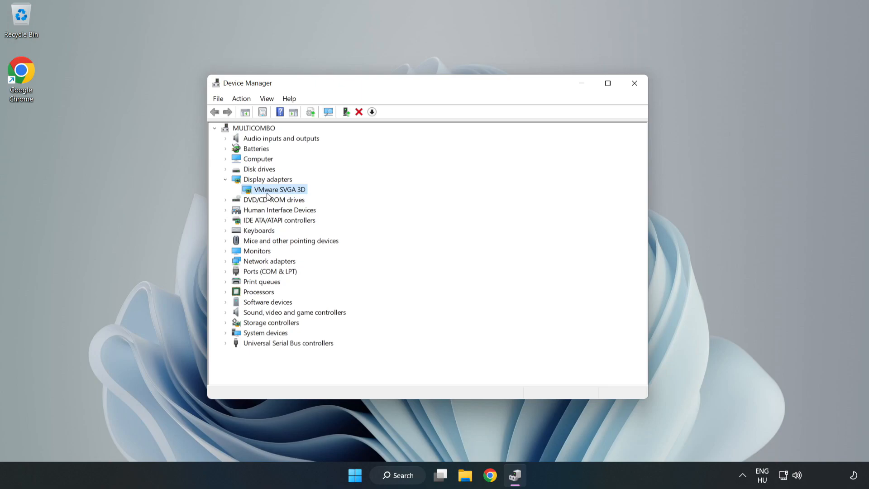
pyautogui.rightClick(279, 190)
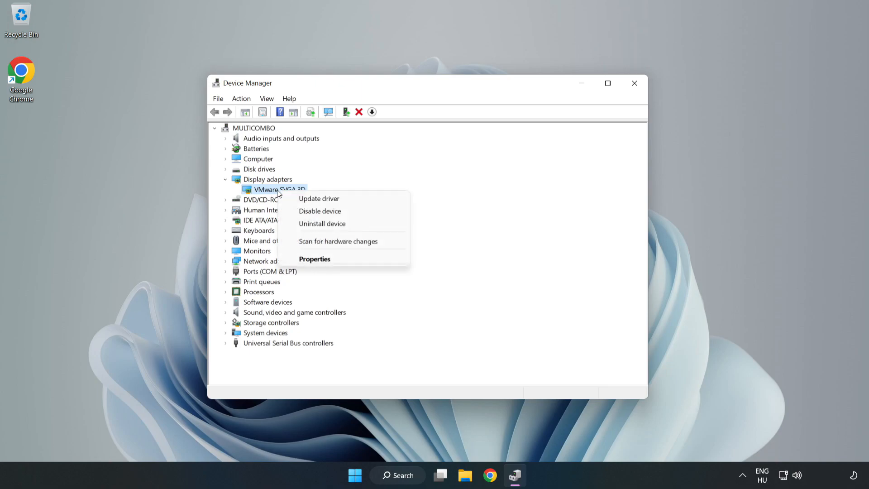
pyautogui.moveTo(319, 199)
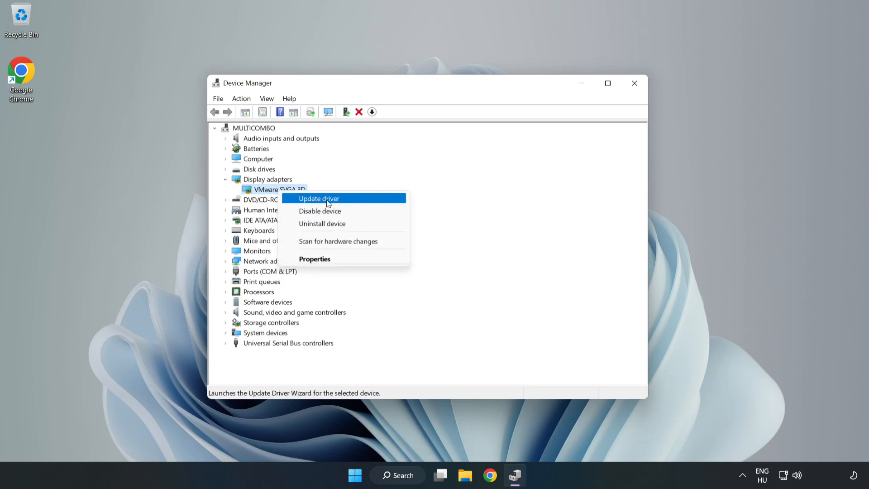
pyautogui.click(318, 198)
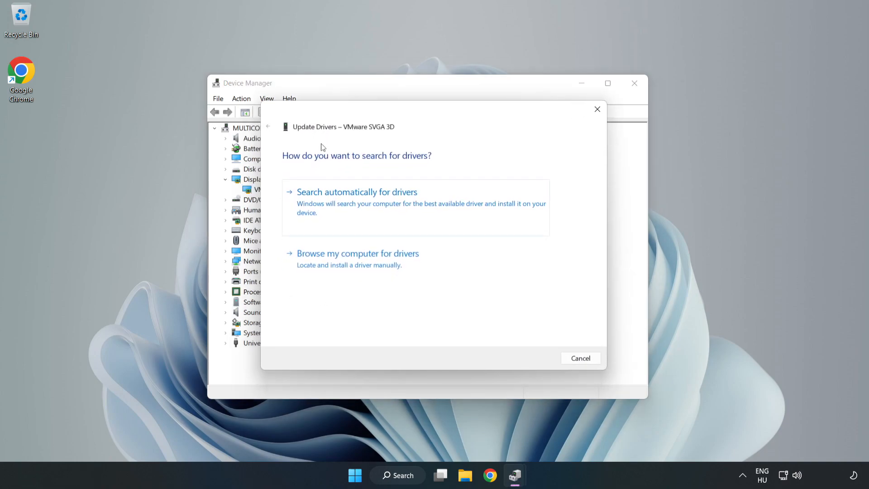
pyautogui.moveTo(302, 210)
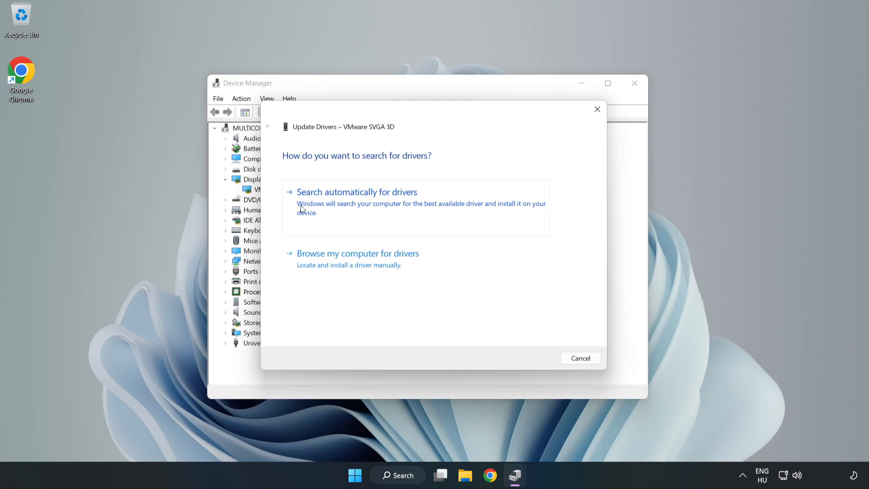
pyautogui.click(357, 191)
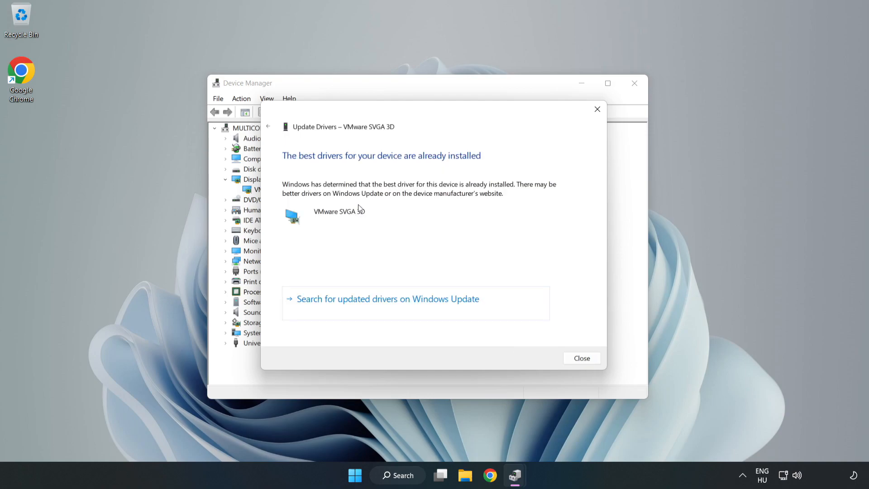
pyautogui.moveTo(313, 188)
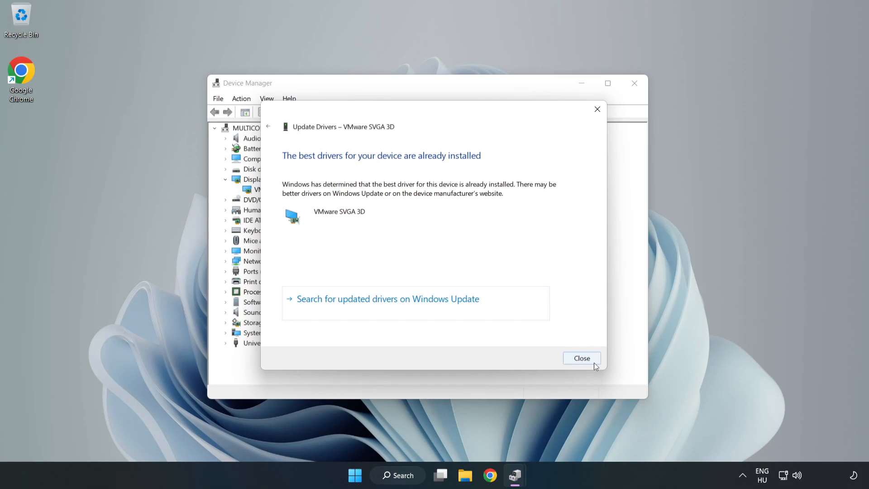
pyautogui.click(581, 358)
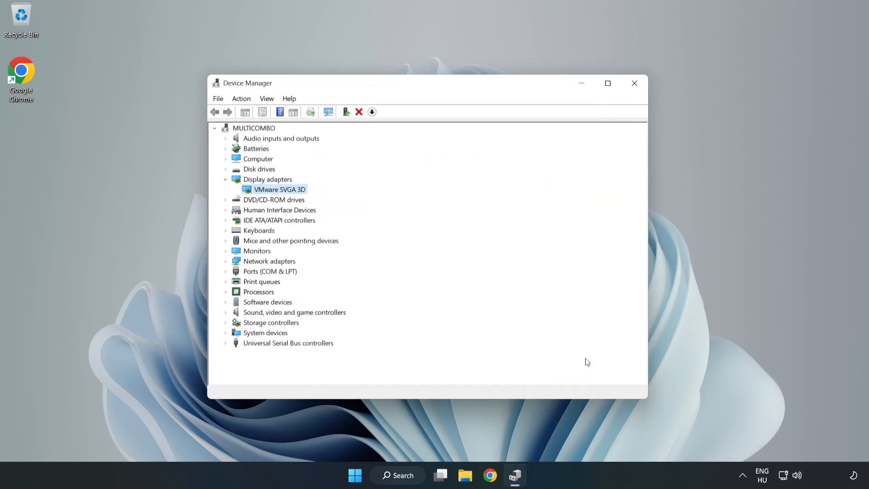
pyautogui.moveTo(634, 83)
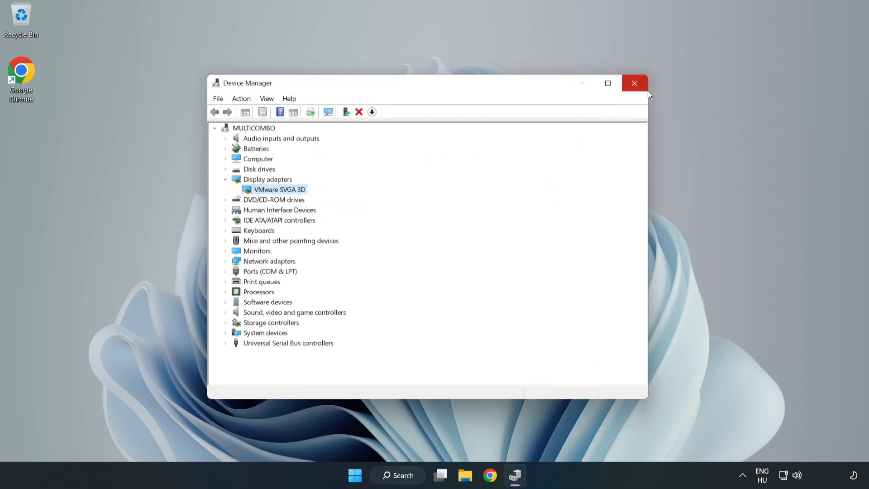
# Close Device Manager and switch off opening Xbox Game Bar with the controller button.
pyautogui.click(635, 83)
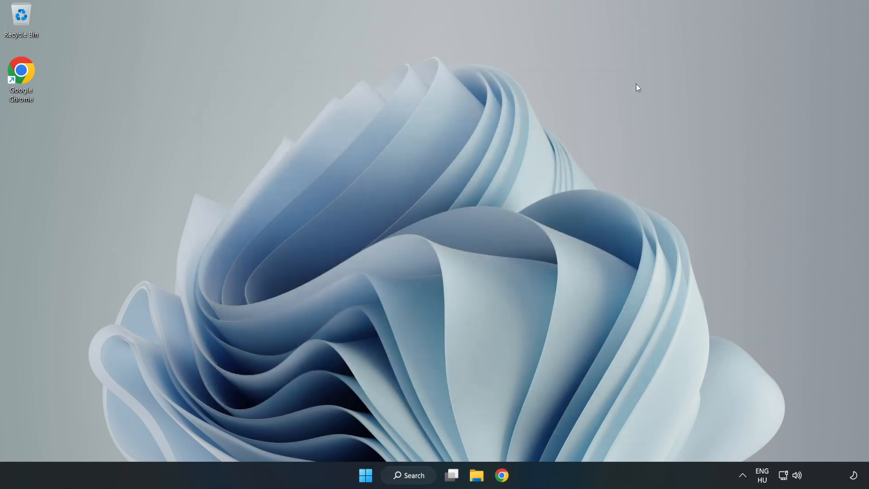
pyautogui.moveTo(432, 321)
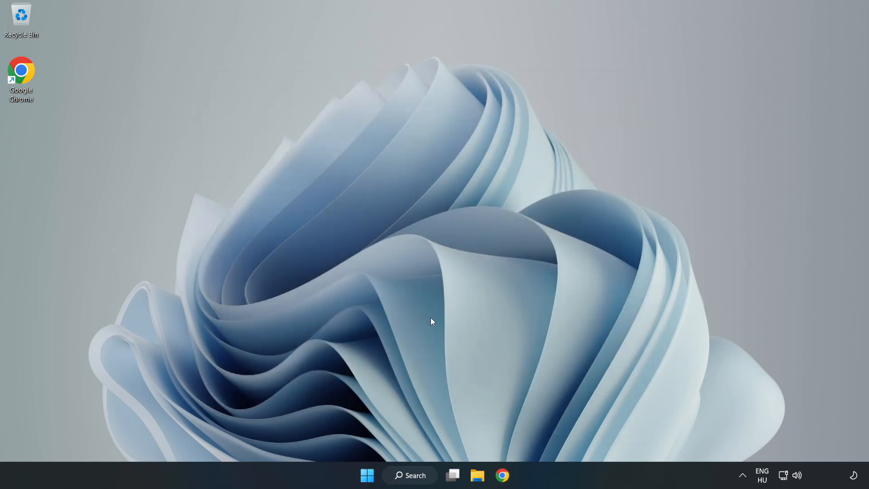
pyautogui.click(409, 475)
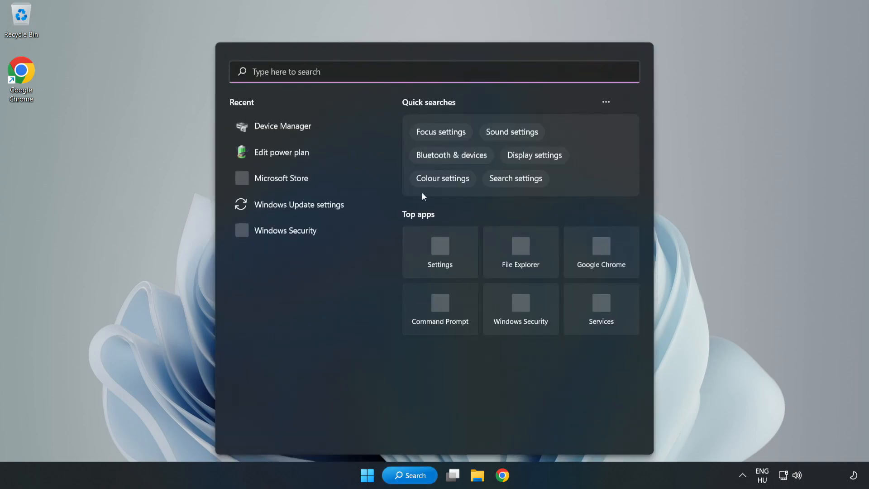
pyautogui.write('g')
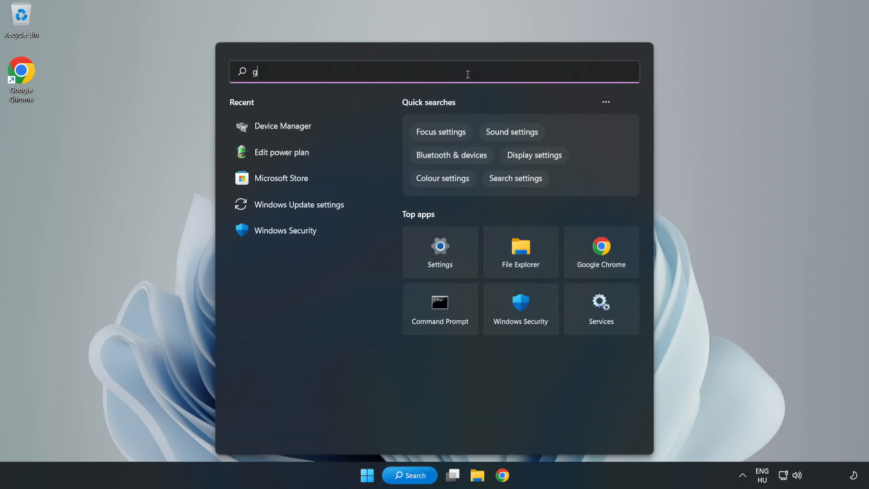
pyautogui.write('ame mode settings')
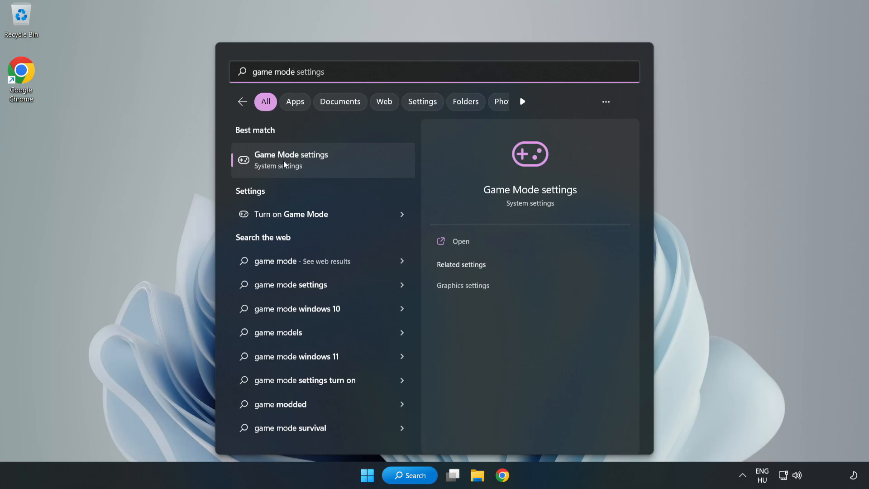
pyautogui.click(291, 160)
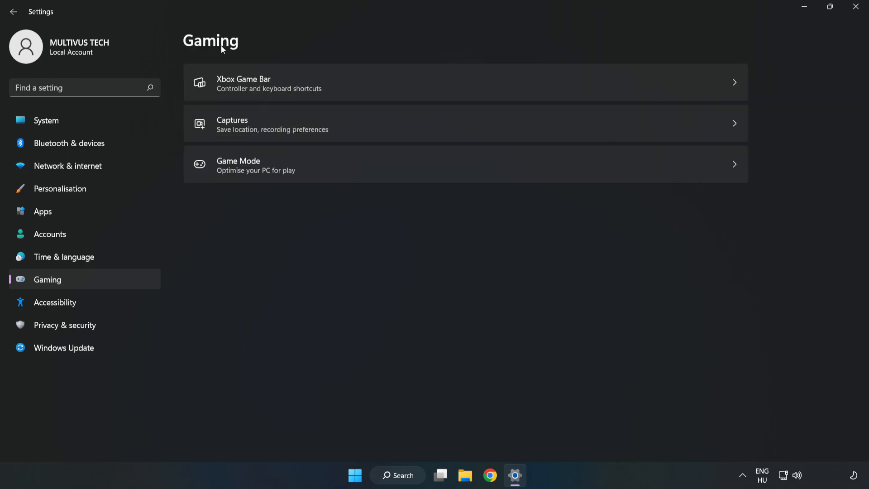
pyautogui.moveTo(335, 88)
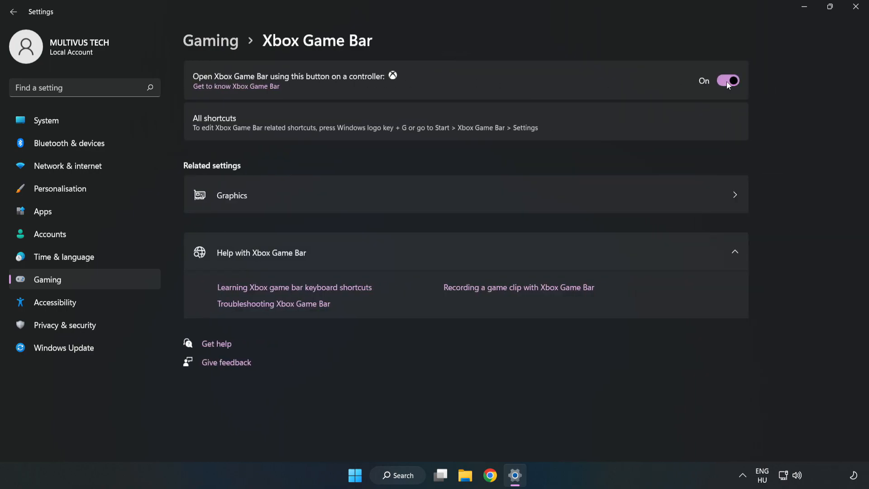
pyautogui.click(728, 80)
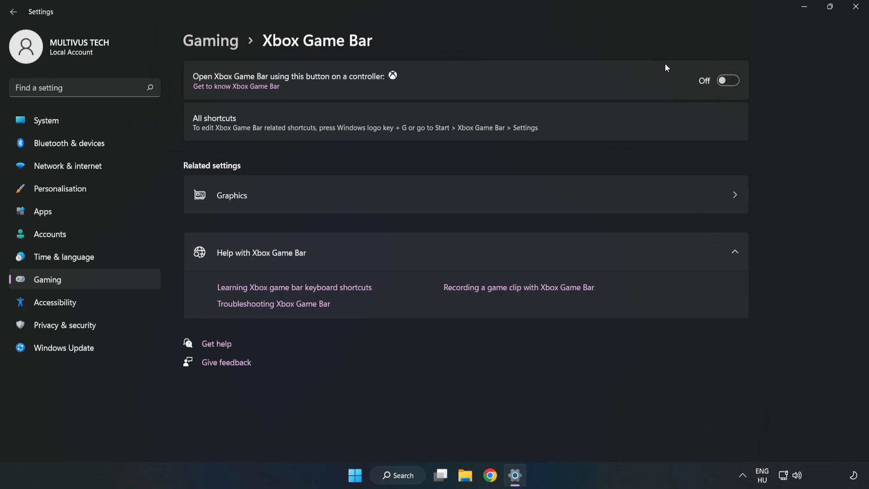
pyautogui.moveTo(673, 85)
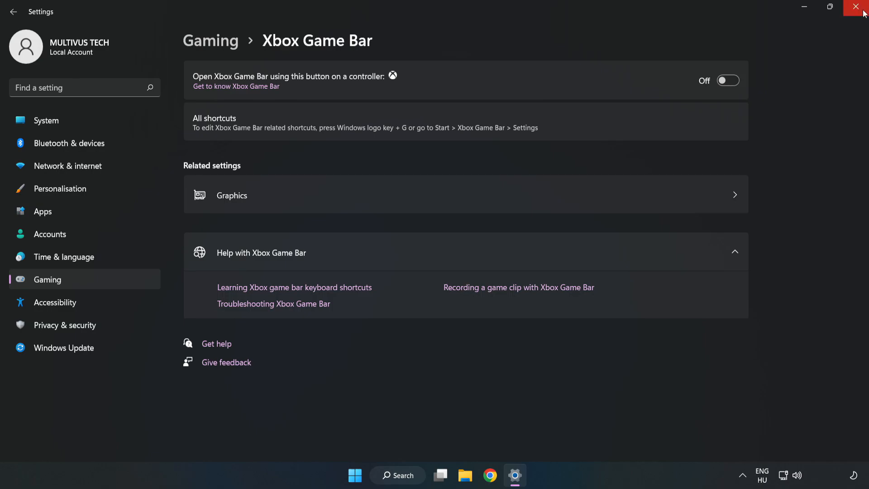
pyautogui.moveTo(859, 12)
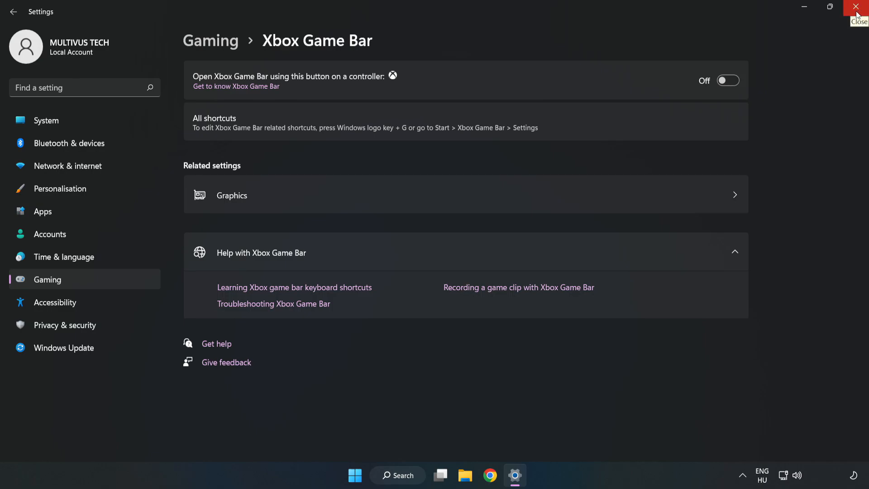
# Close Settings, open Task Manager from the Start menu, and browse running processes.
pyautogui.click(856, 6)
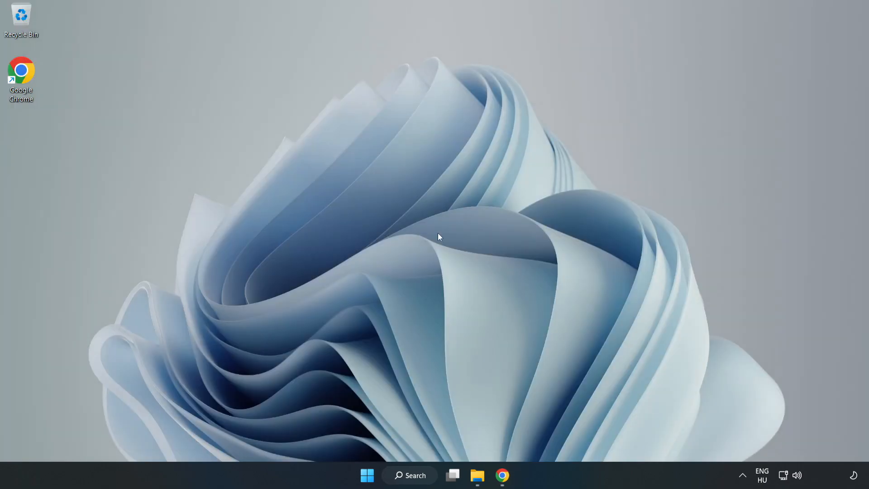
pyautogui.moveTo(367, 475)
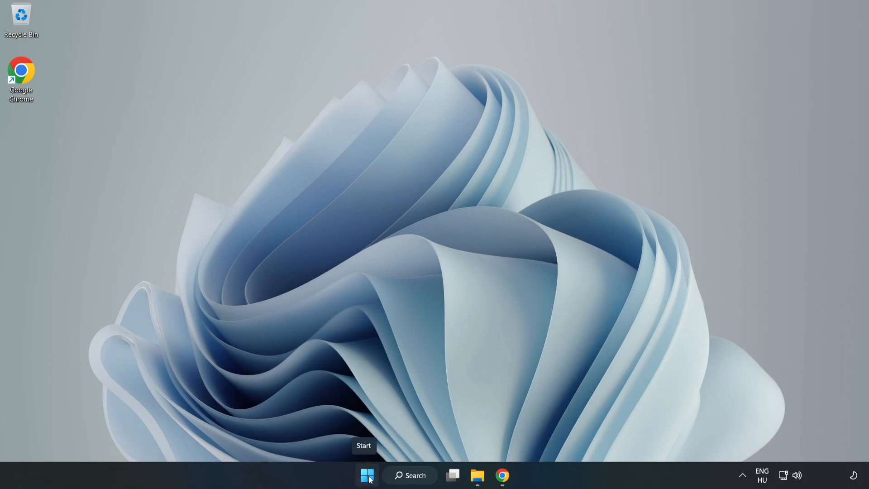
pyautogui.rightClick(366, 475)
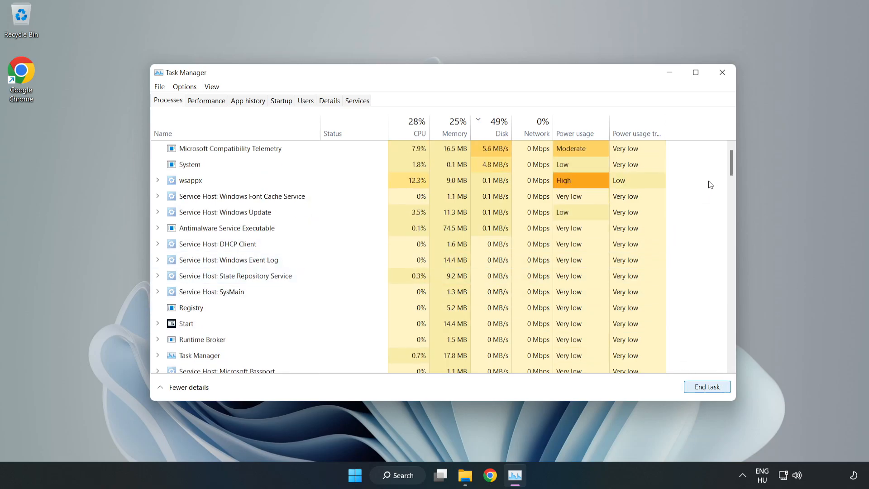
pyautogui.scroll(-3)
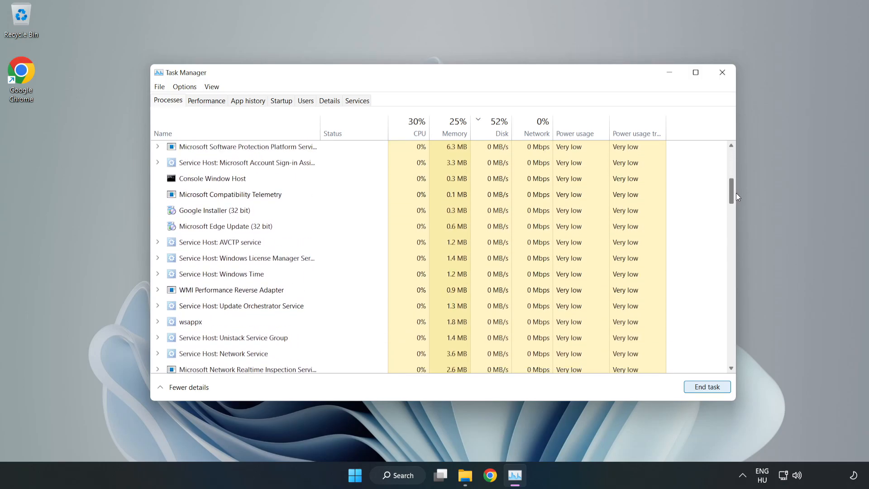
pyautogui.scroll(-3)
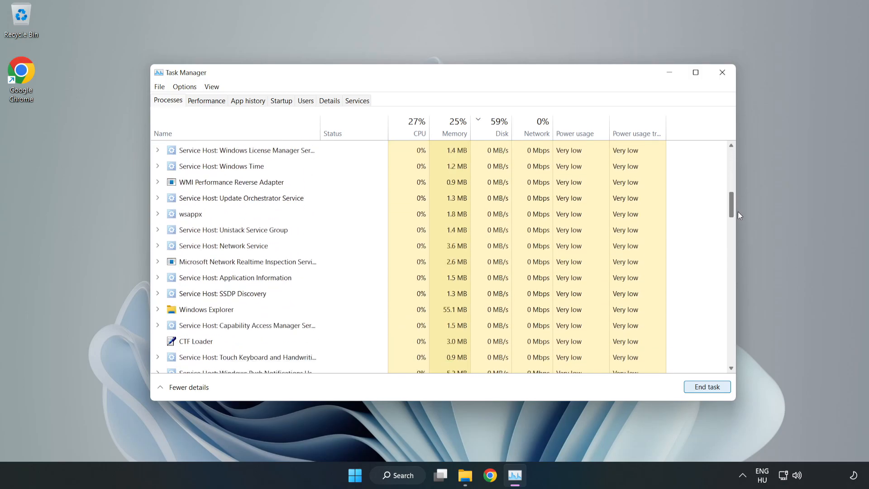
pyautogui.scroll(3)
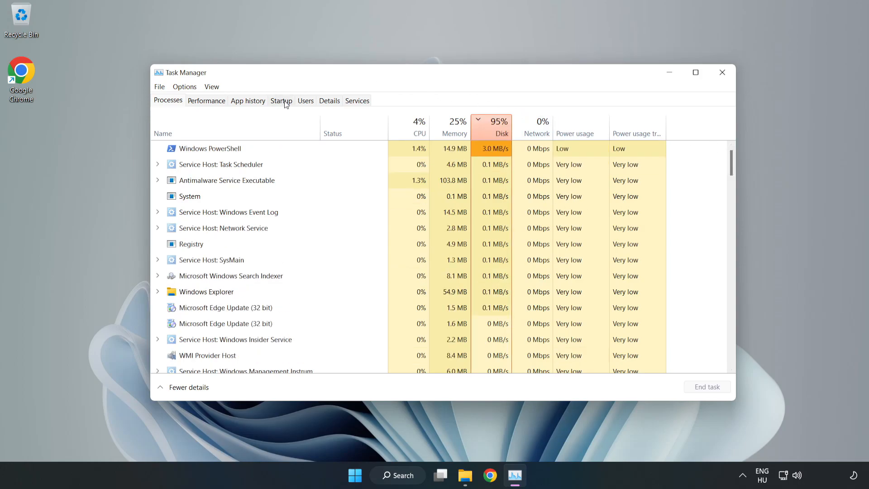
# Disable Cortana, Phone Link, Terminal and Xbox App Services on the Startup list.
pyautogui.click(281, 101)
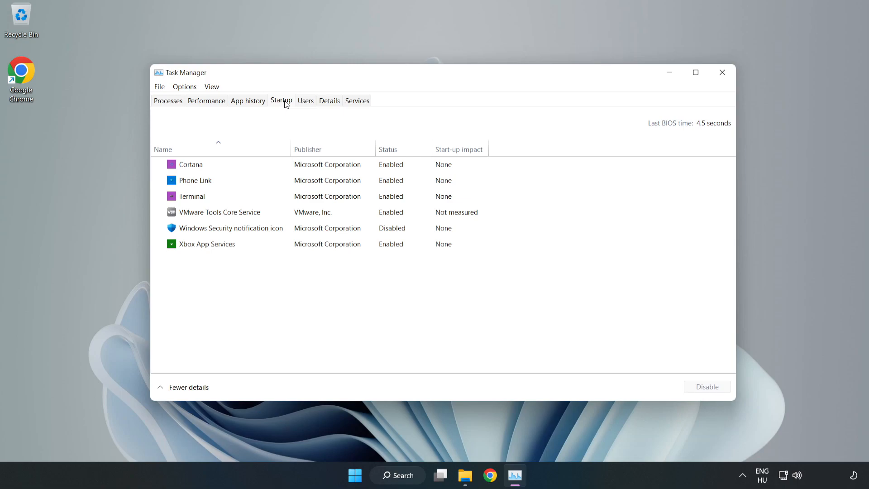
pyautogui.click(231, 228)
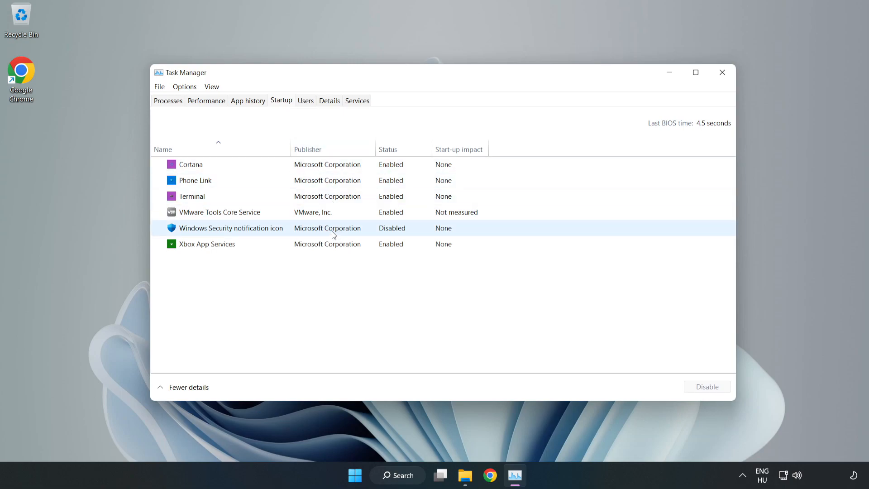
pyautogui.click(191, 163)
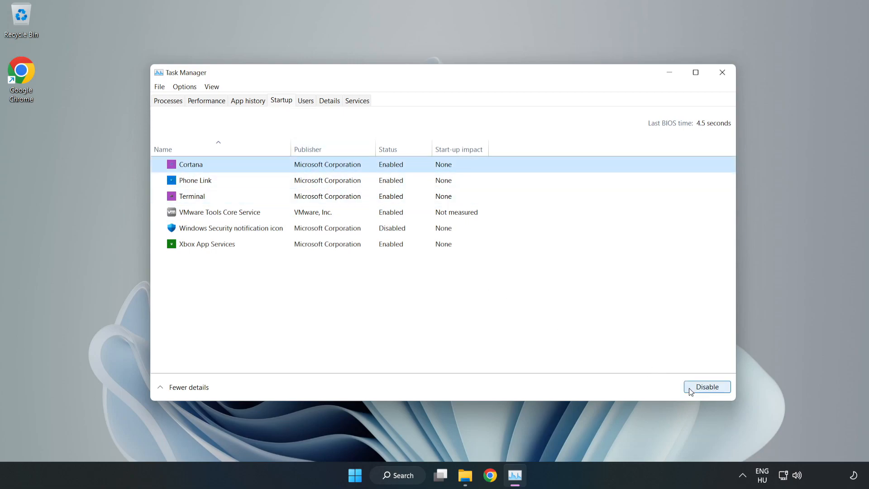
pyautogui.click(707, 386)
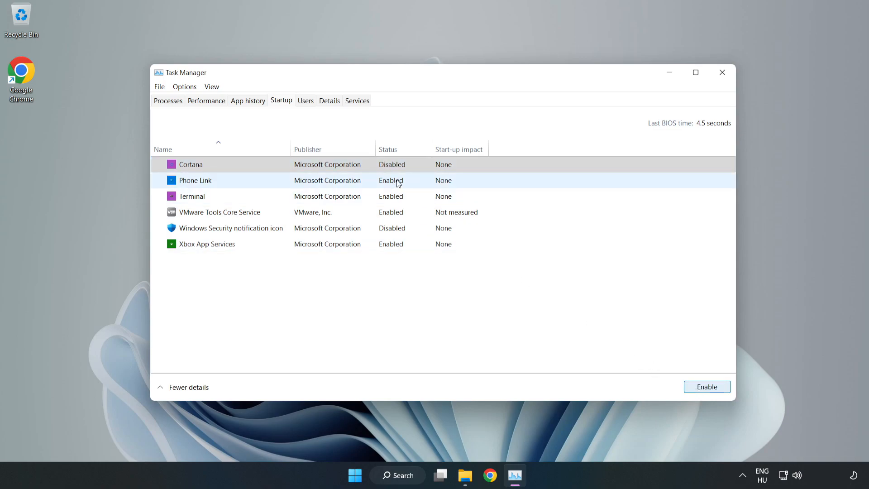
pyautogui.click(707, 386)
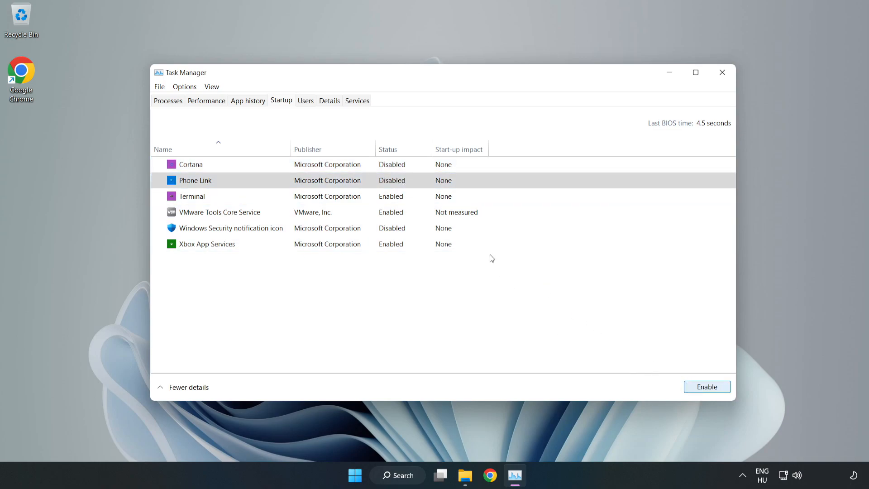
pyautogui.click(192, 195)
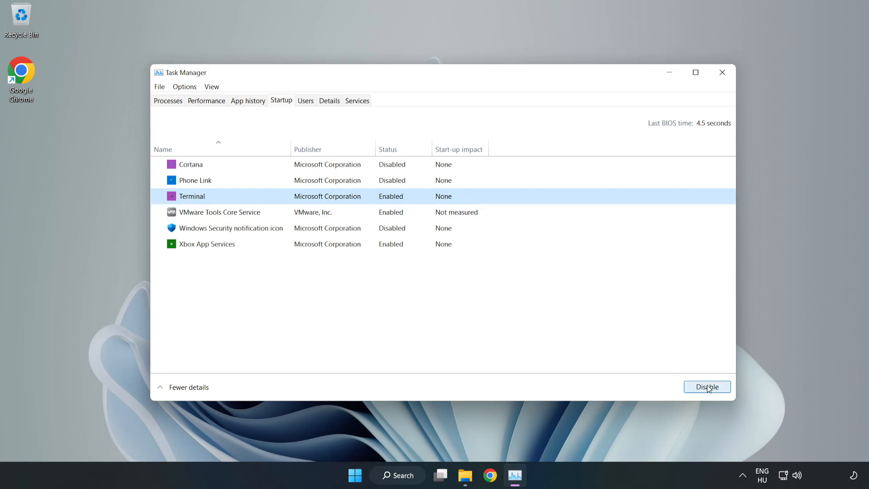
pyautogui.click(706, 386)
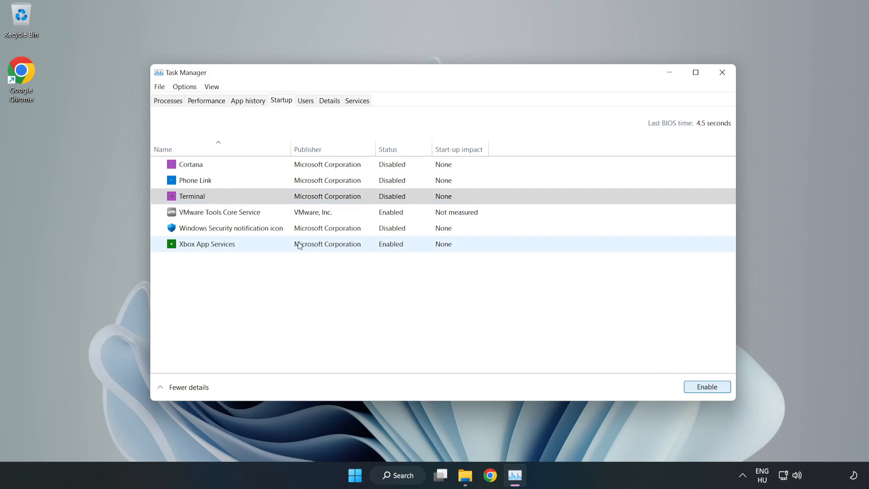
pyautogui.click(207, 244)
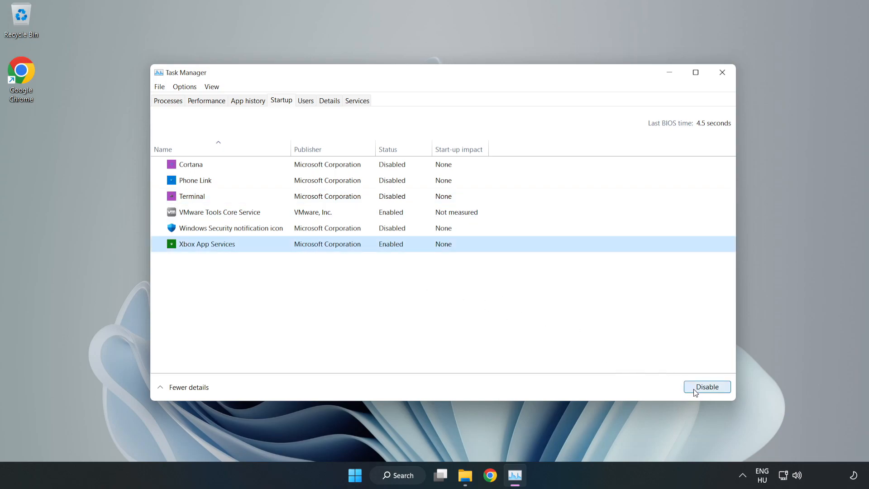
pyautogui.click(707, 386)
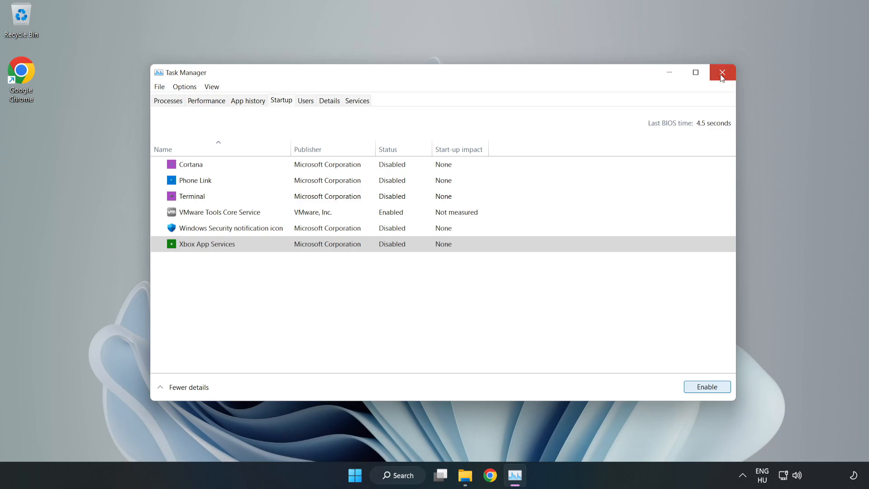
# Close Task Manager, check Windows Update for updates (up to date), and close Settings.
pyautogui.click(722, 72)
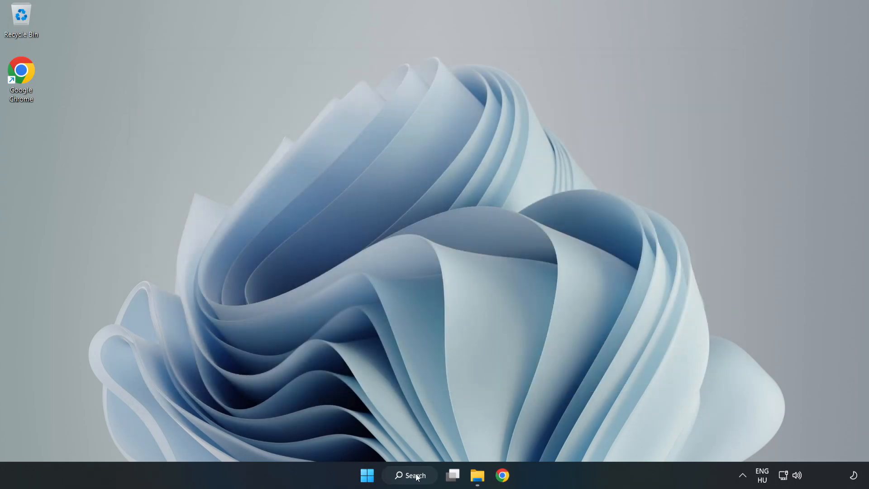
pyautogui.click(409, 476)
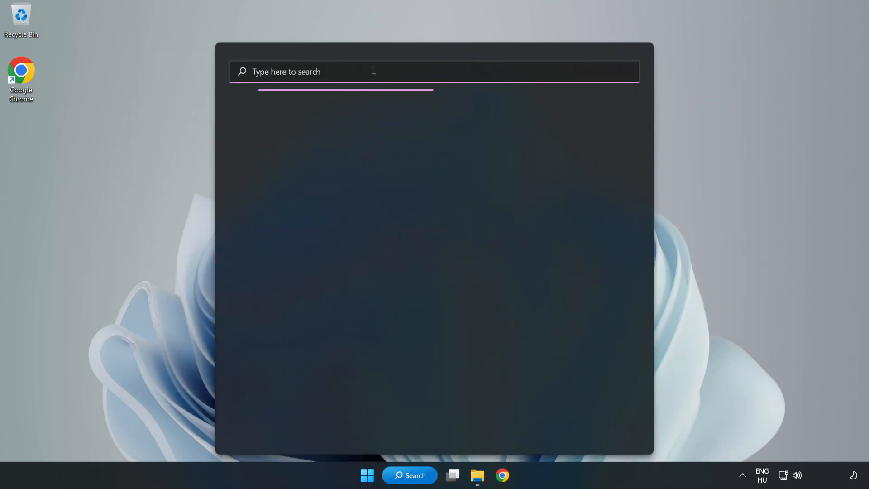
pyautogui.write('update')
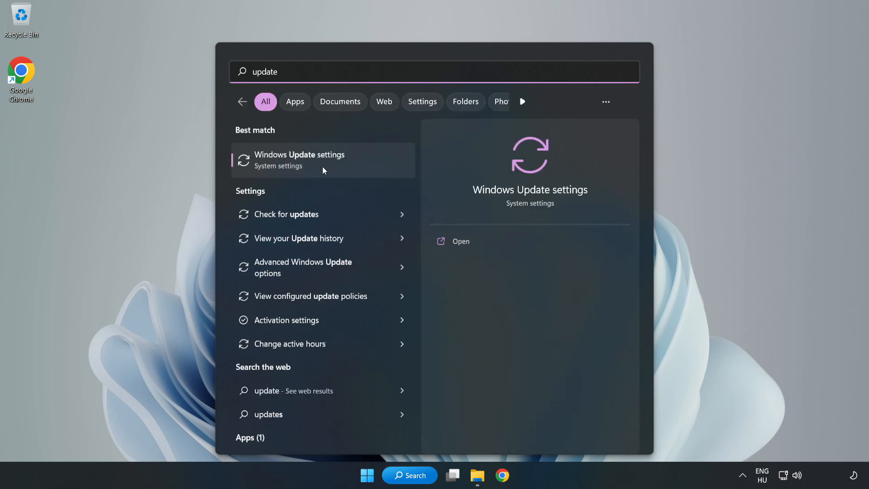
pyautogui.moveTo(354, 173)
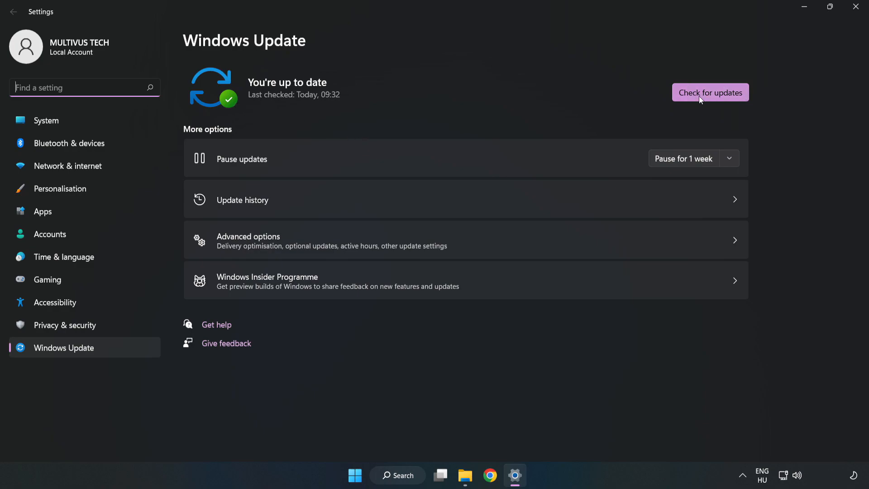
pyautogui.click(710, 91)
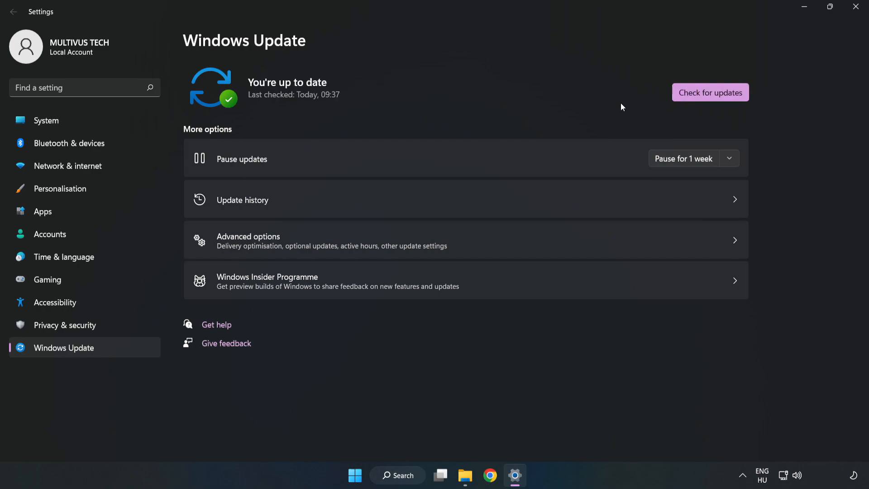
pyautogui.moveTo(855, 9)
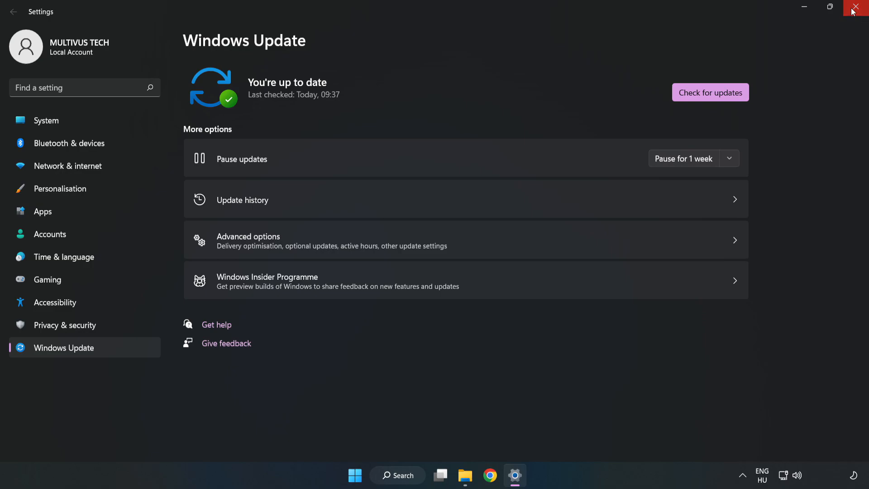
pyautogui.click(859, 8)
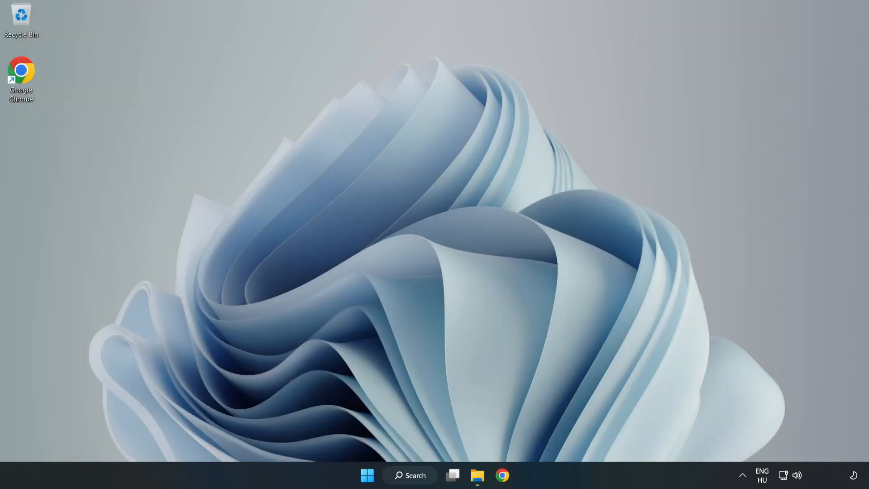
# Launch regedit and expand HKEY_CURRENT_USER > System to show GameConfigStore.
pyautogui.click(410, 475)
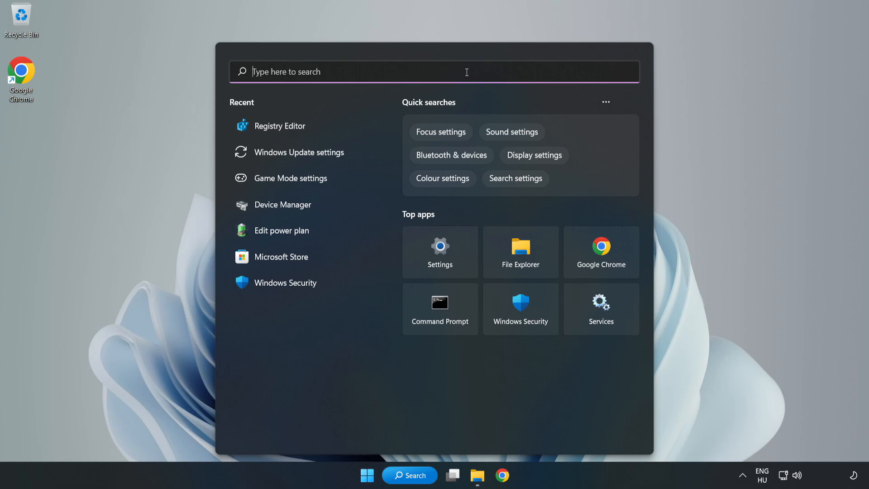
pyautogui.write('regedit')
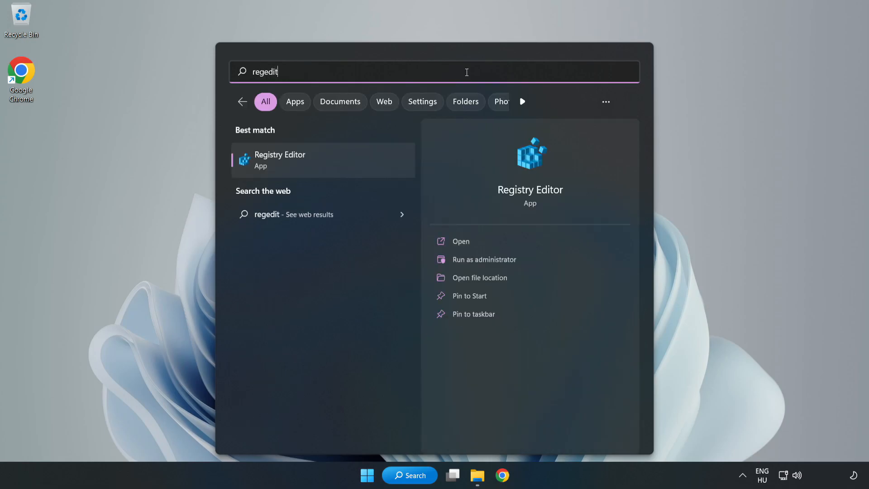
pyautogui.moveTo(288, 165)
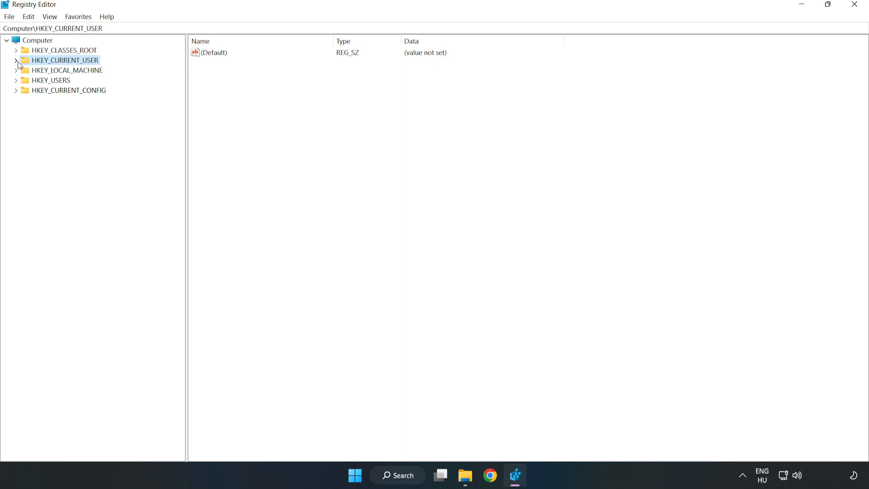
pyautogui.click(16, 60)
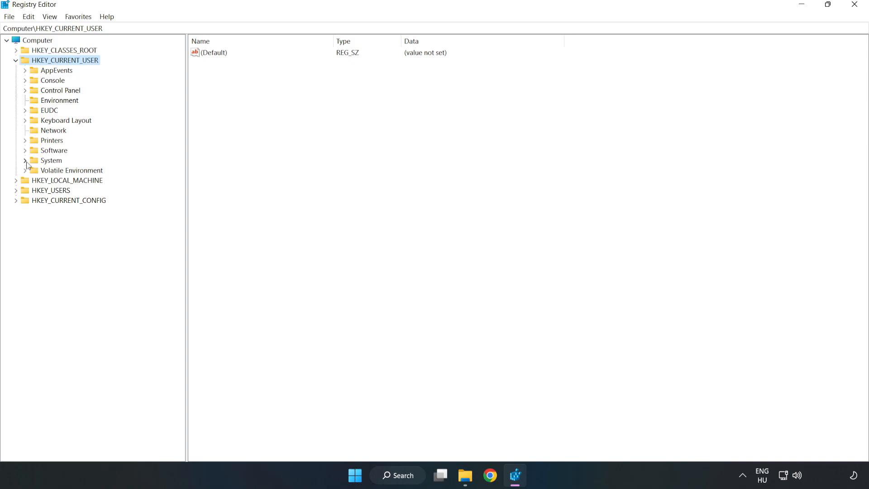
pyautogui.moveTo(27, 164)
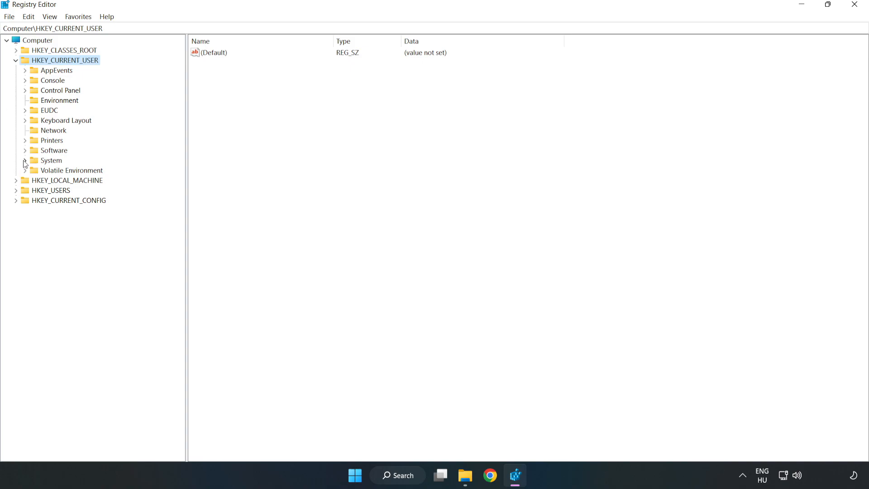
pyautogui.click(25, 163)
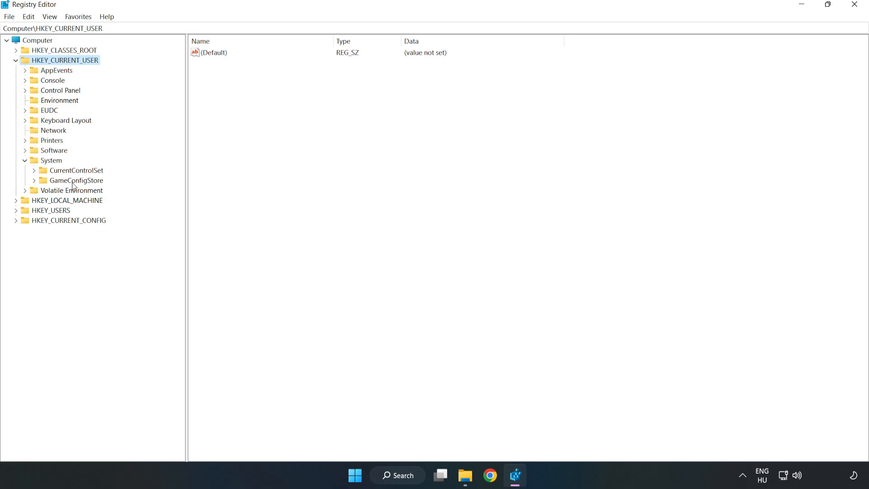
# Change GameDVR_Enabled under GameConfigStore from 1 to 0.
pyautogui.click(76, 180)
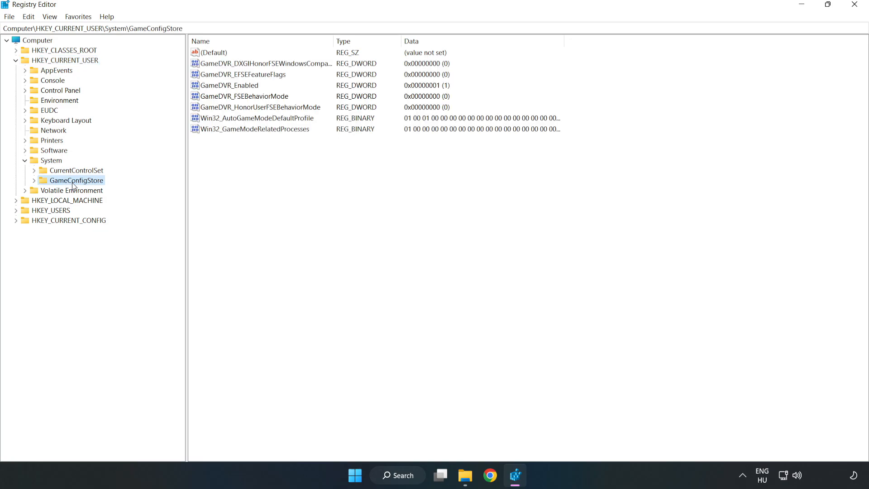
pyautogui.moveTo(219, 91)
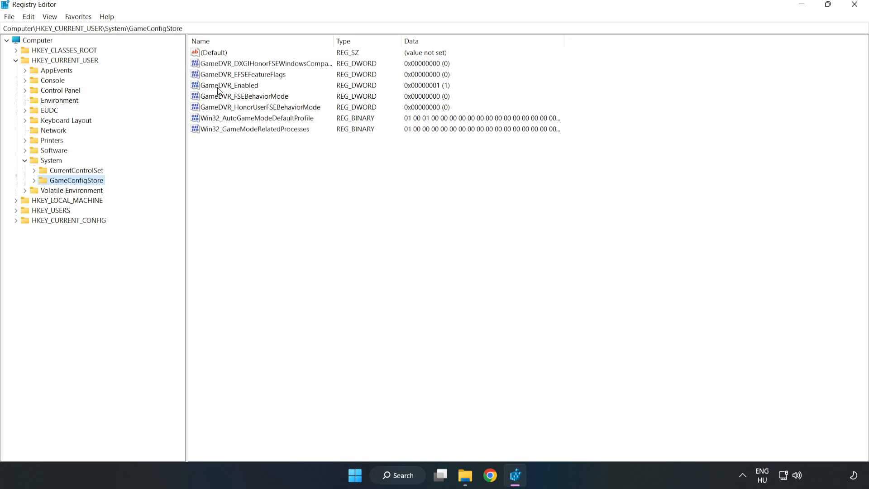
pyautogui.click(228, 85)
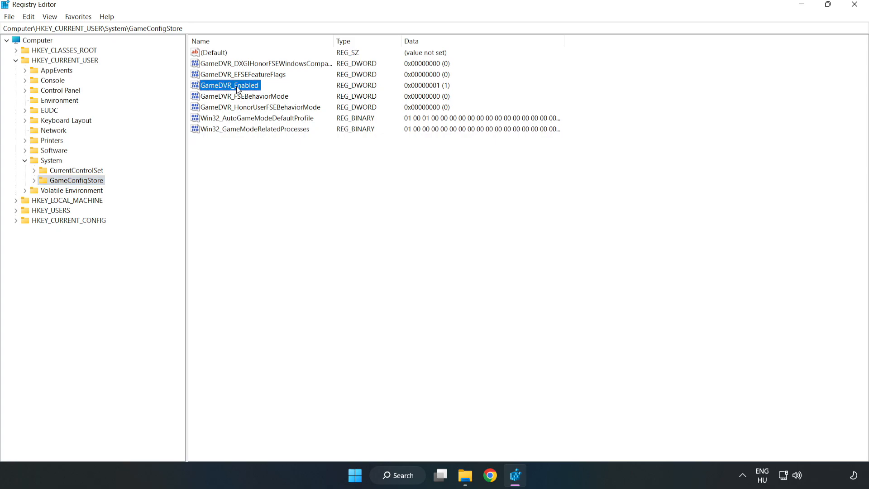
pyautogui.rightClick(229, 85)
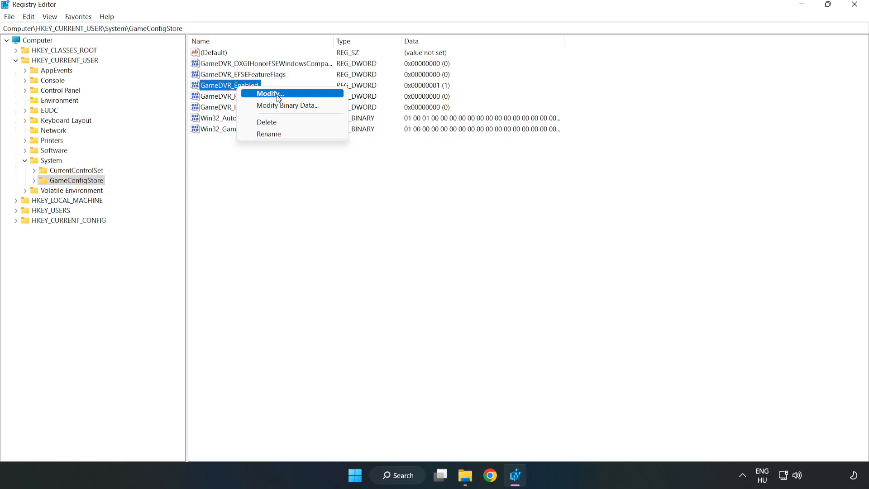
pyautogui.click(268, 93)
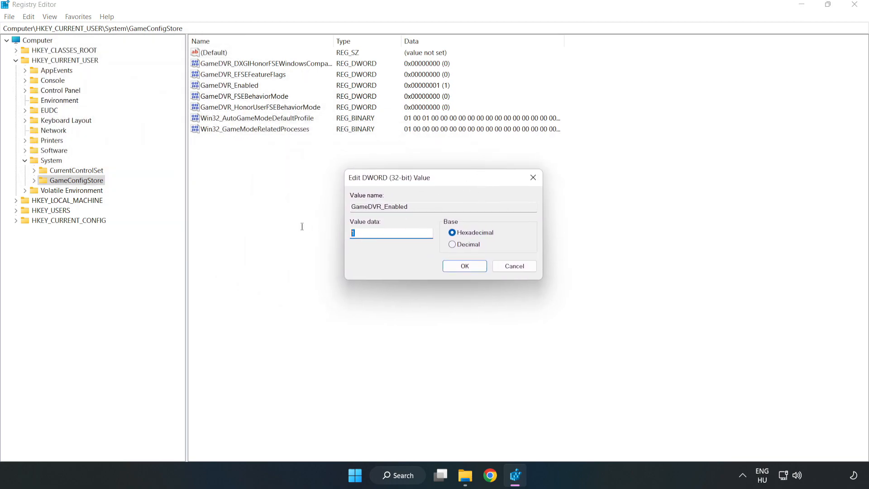
pyautogui.write('0')
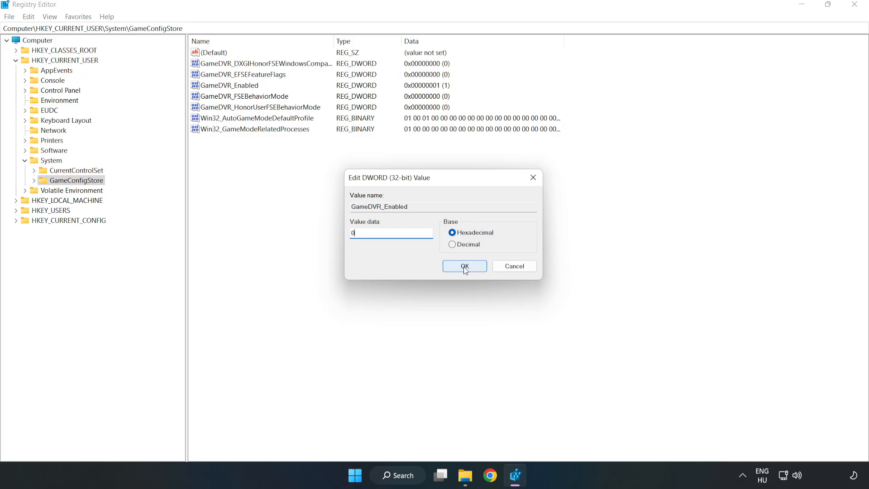
pyautogui.click(464, 266)
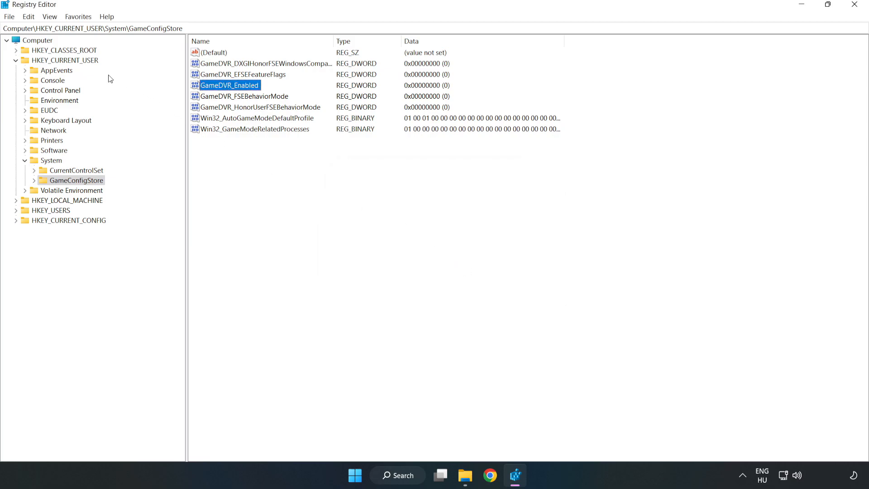
# Collapse HKEY_CURRENT_USER and expand HKEY_LOCAL_MACHINE > SOFTWARE > Microsoft.
pyautogui.click(17, 60)
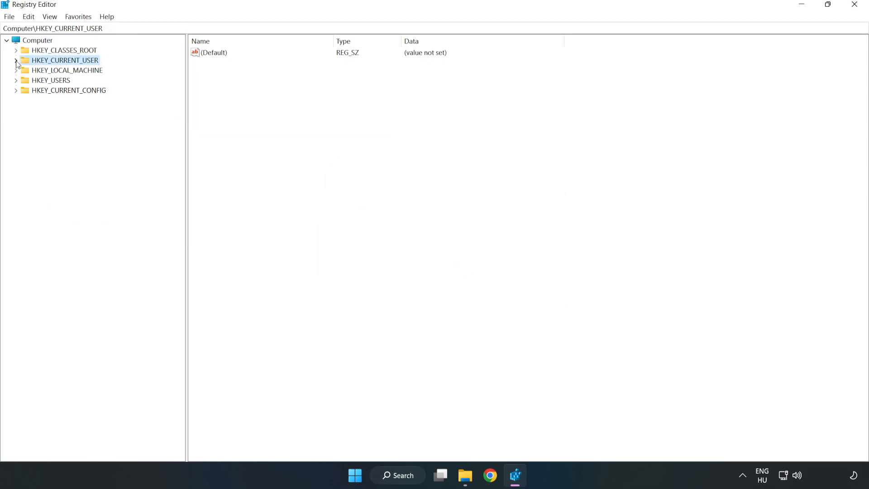
pyautogui.moveTo(28, 74)
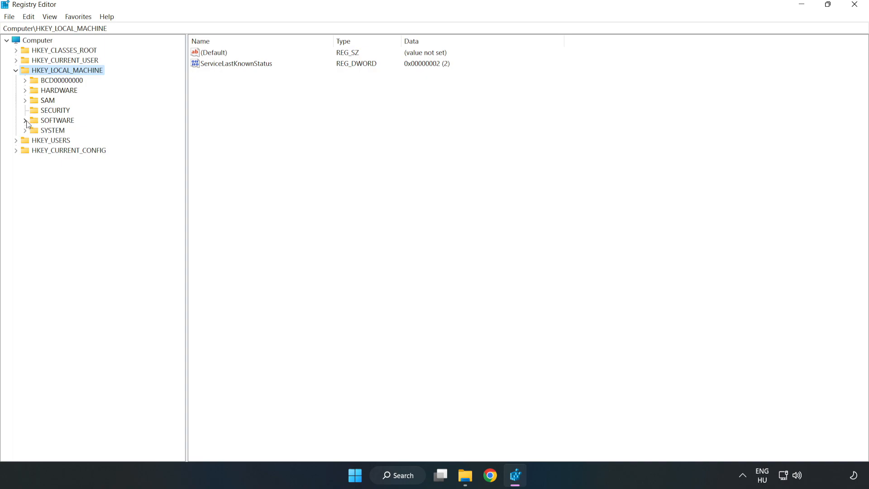
pyautogui.click(26, 120)
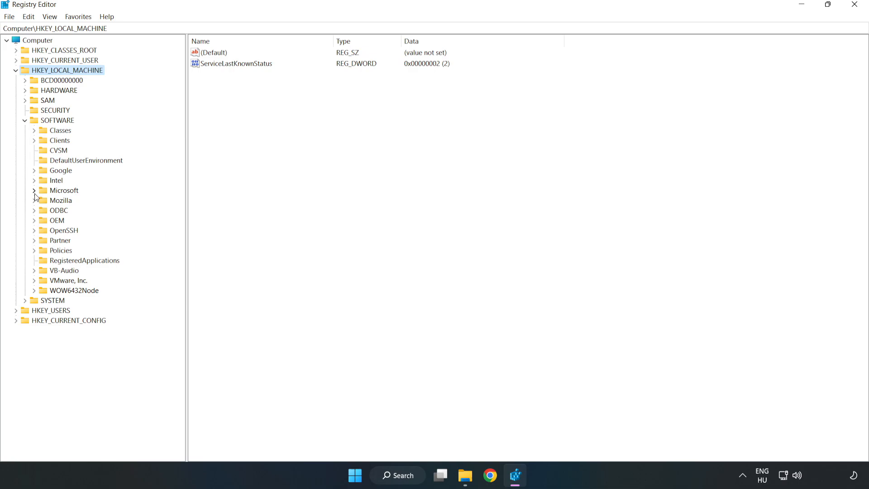
pyautogui.click(35, 190)
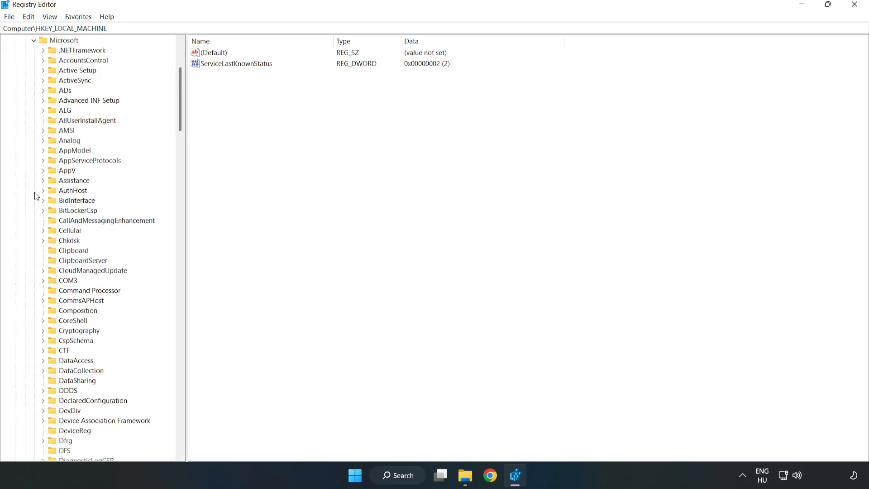
pyautogui.moveTo(128, 148)
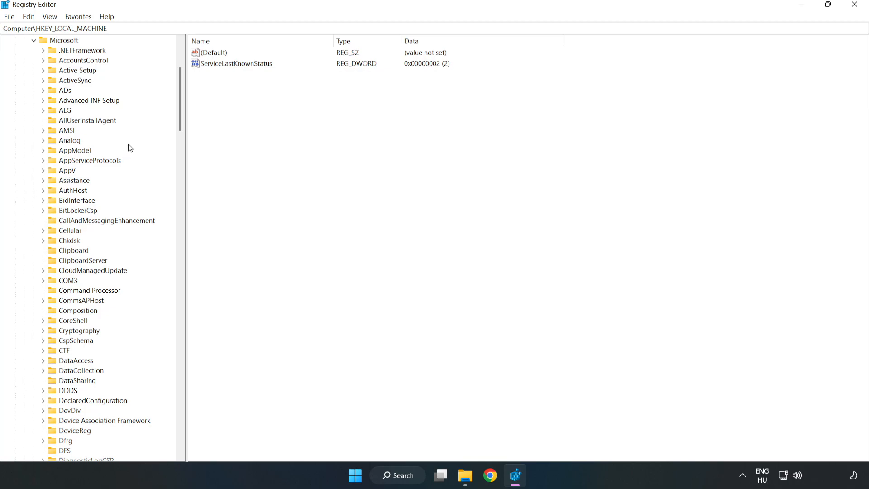
pyautogui.scroll(-3)
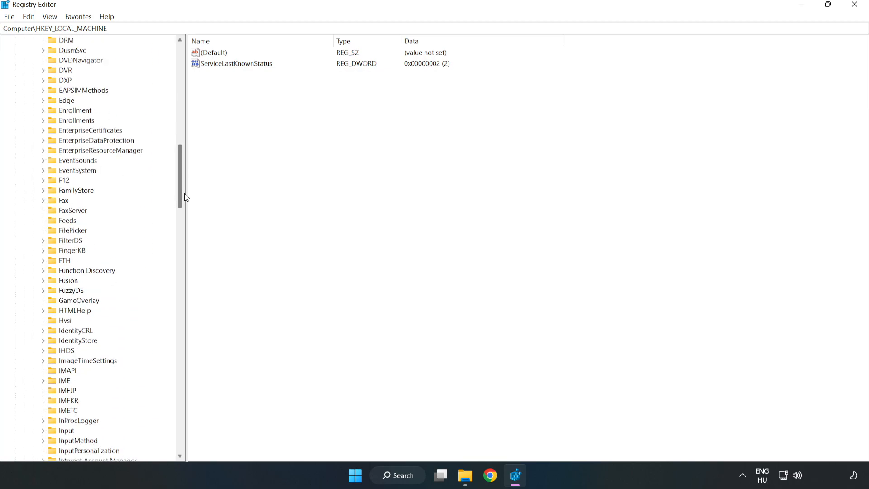
pyautogui.scroll(-3)
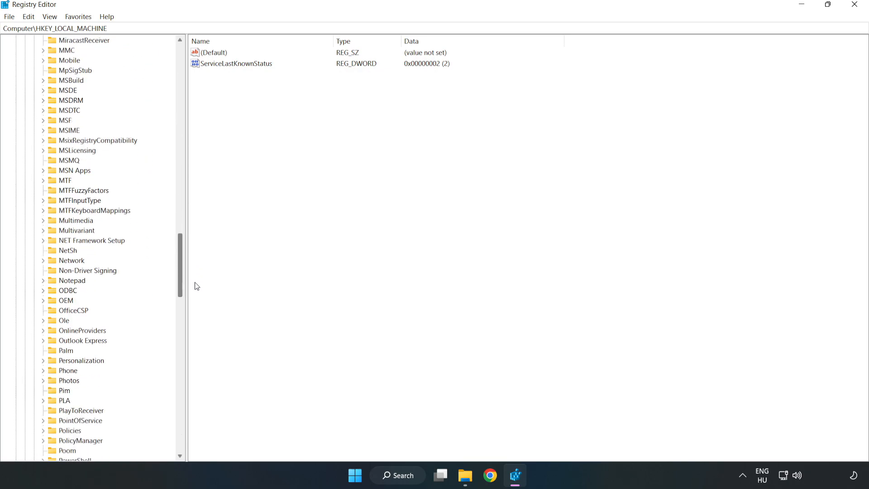
pyautogui.scroll(-3)
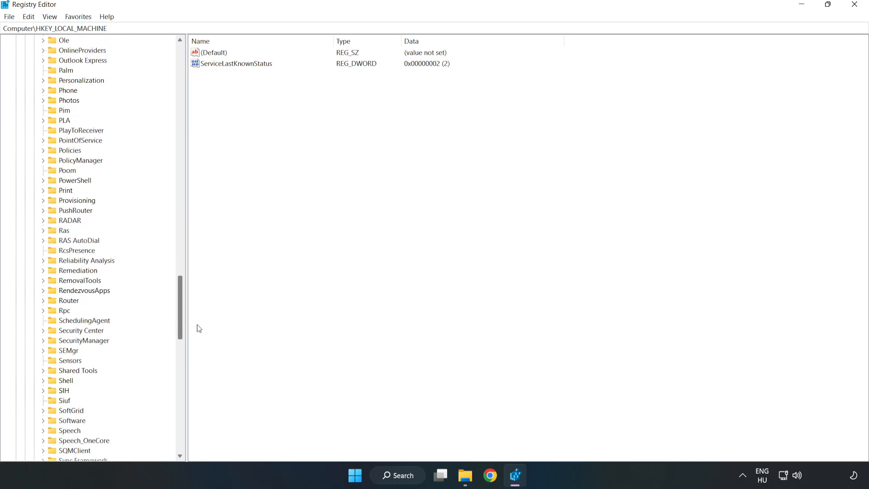
pyautogui.scroll(3)
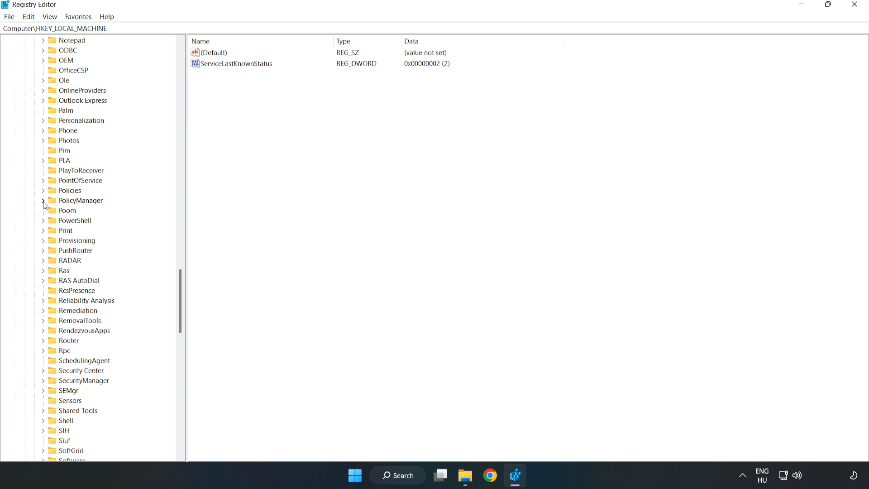
# Expand PolicyManager > default > ApplicationManagement to reveal AllowGameDVR.
pyautogui.click(43, 201)
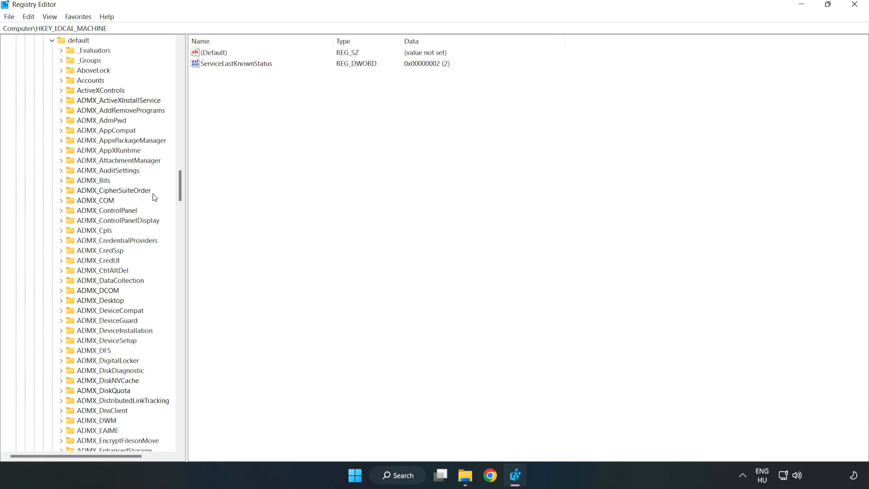
pyautogui.scroll(-3)
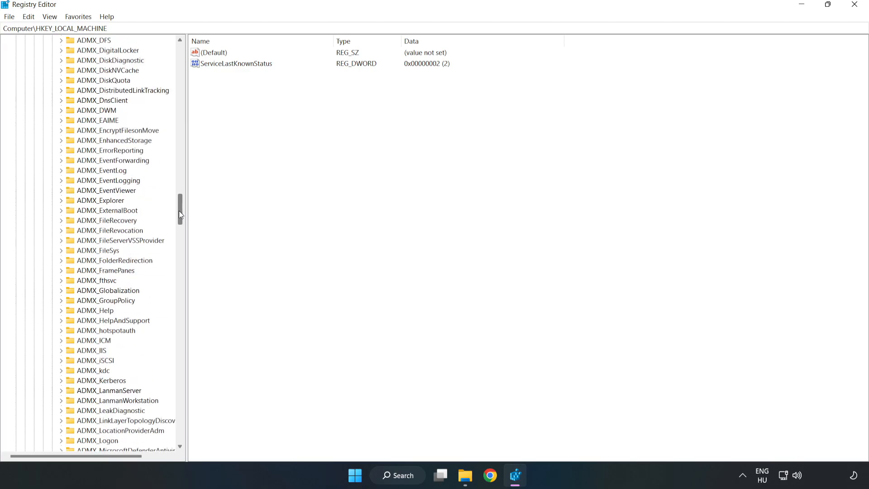
pyautogui.scroll(-3)
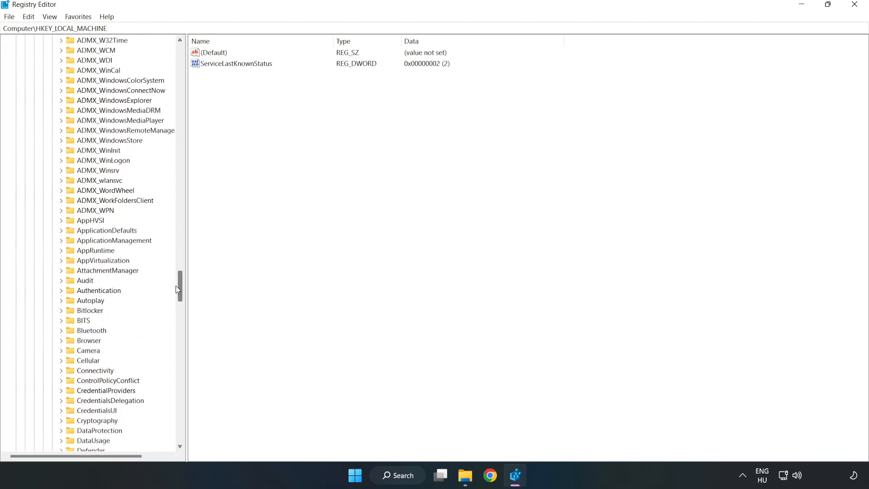
pyautogui.scroll(-3)
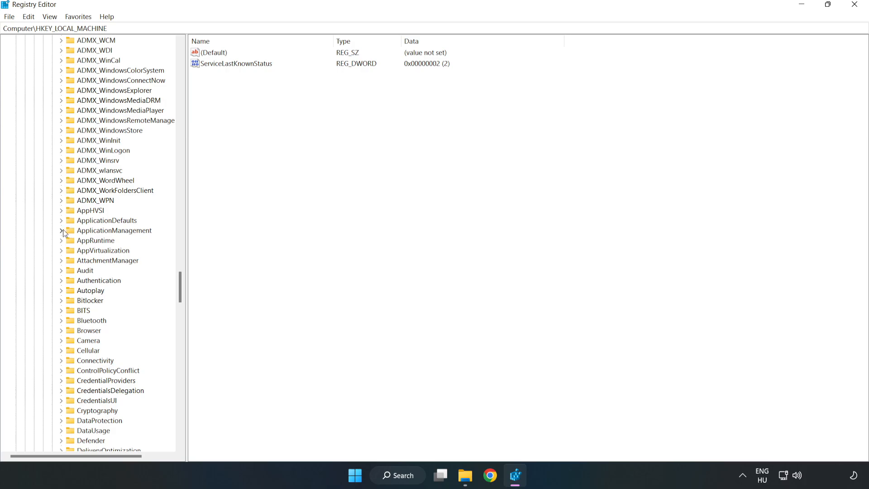
pyautogui.click(62, 231)
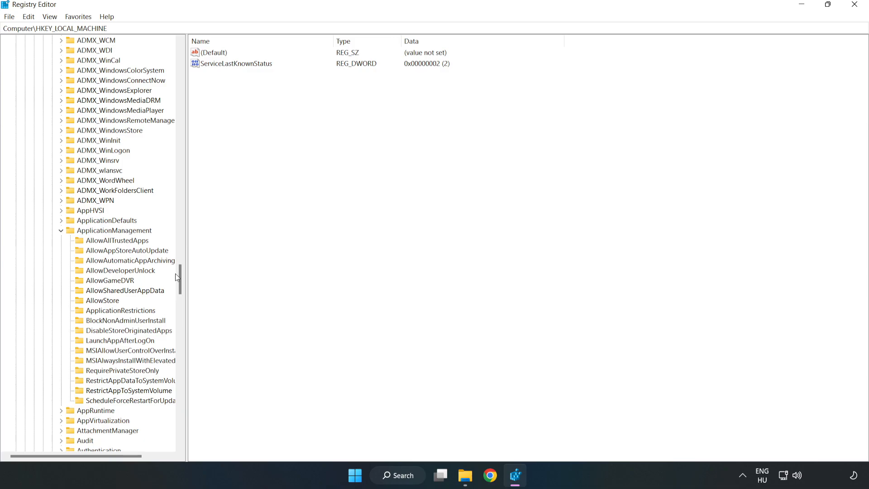
pyautogui.moveTo(95, 283)
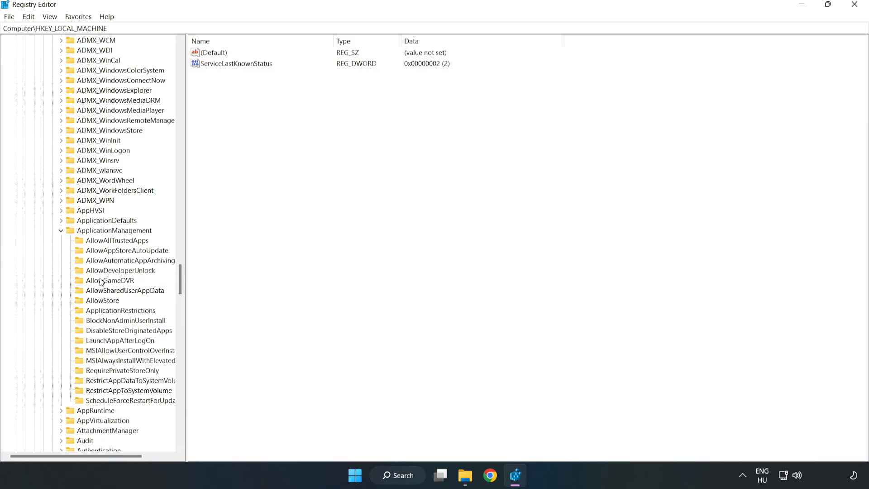
# Set the AllowGameDVR key's value entry data from 1 to 0.
pyautogui.click(110, 280)
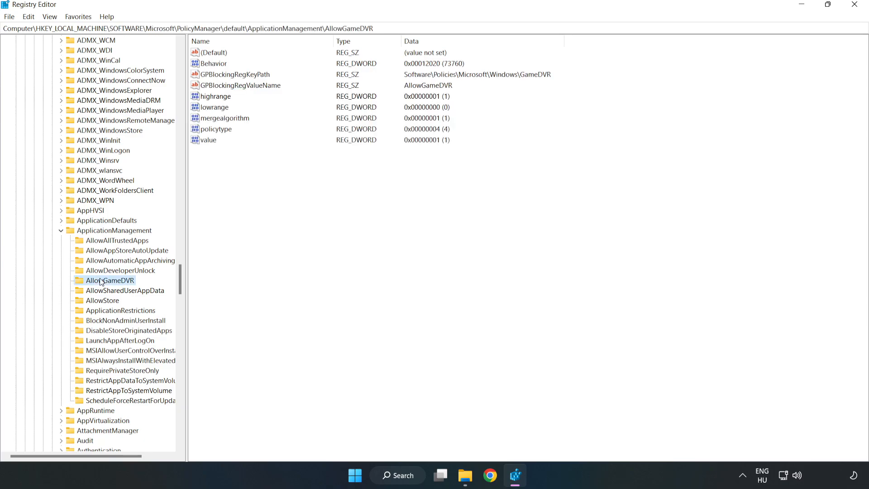
pyautogui.moveTo(215, 170)
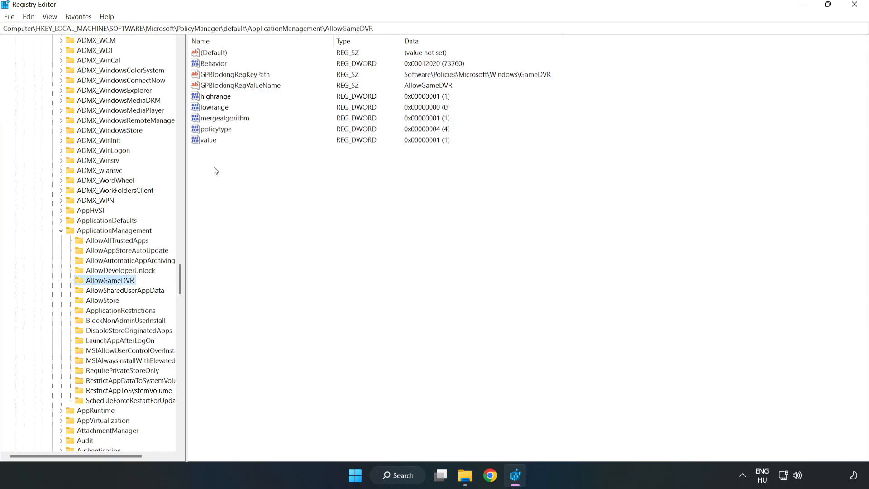
pyautogui.click(209, 140)
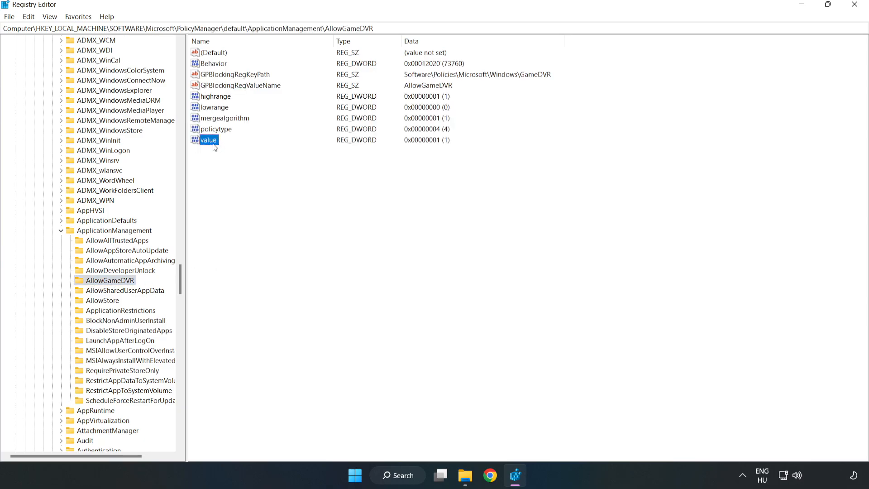
pyautogui.rightClick(208, 139)
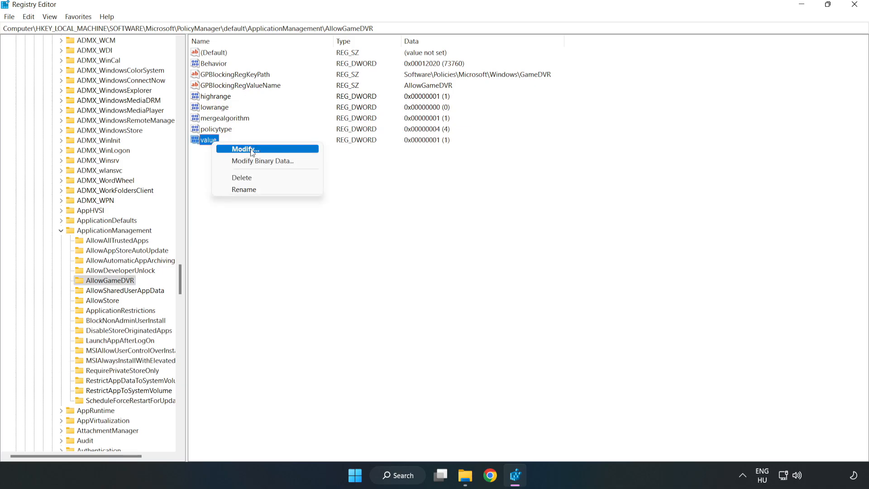
pyautogui.click(242, 149)
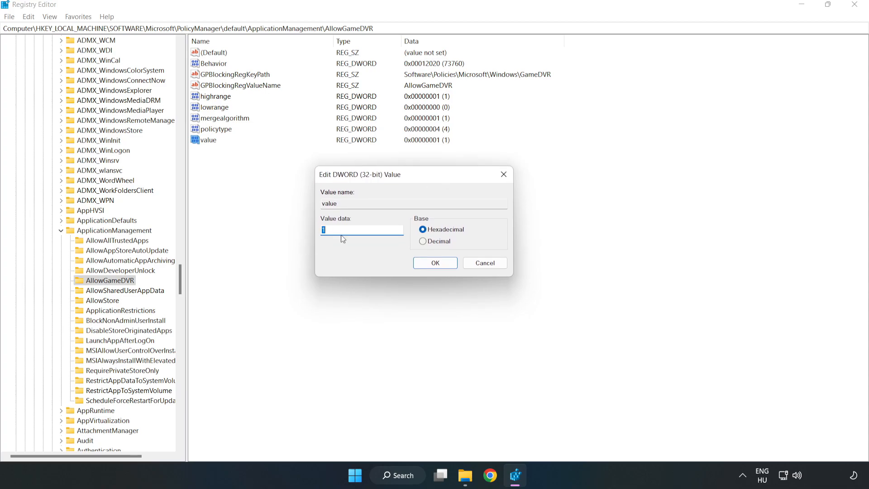
pyautogui.write('0')
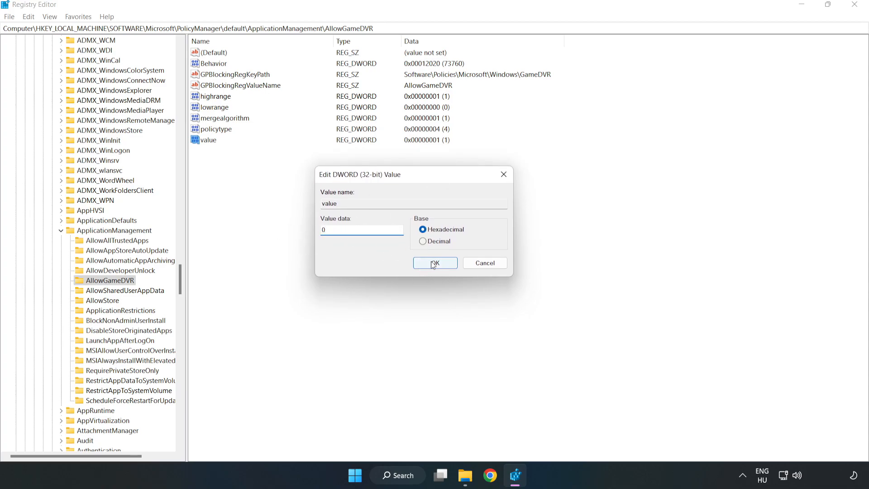
pyautogui.click(435, 263)
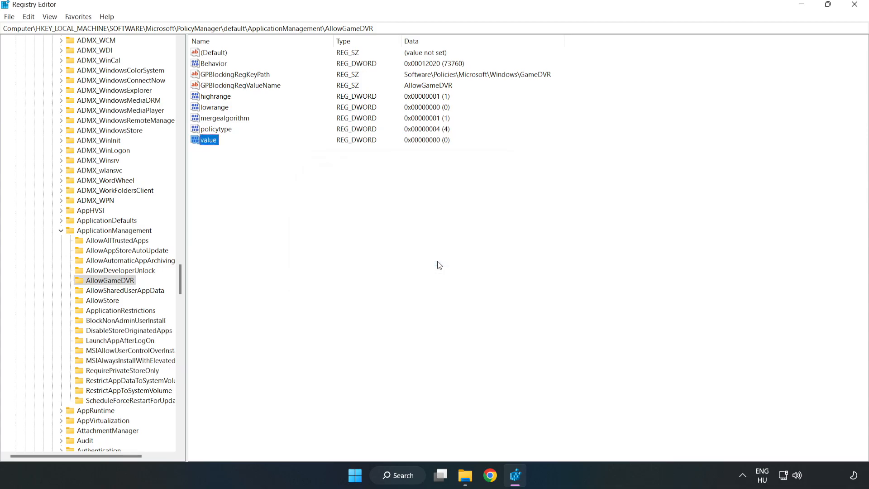
pyautogui.moveTo(855, 13)
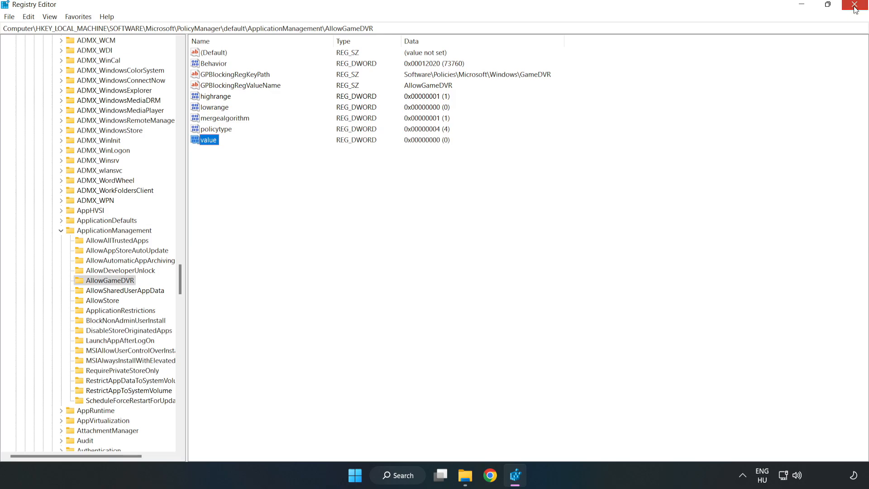
# Close Registry Editor and download the DirectX End-User Runtime Web Installer (dxwebsetup.exe) in Chrome.
pyautogui.click(859, 5)
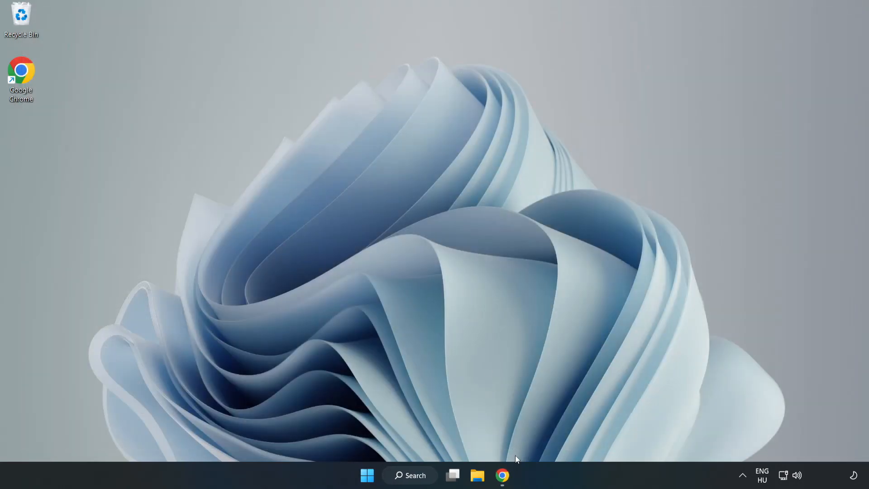
pyautogui.moveTo(502, 475)
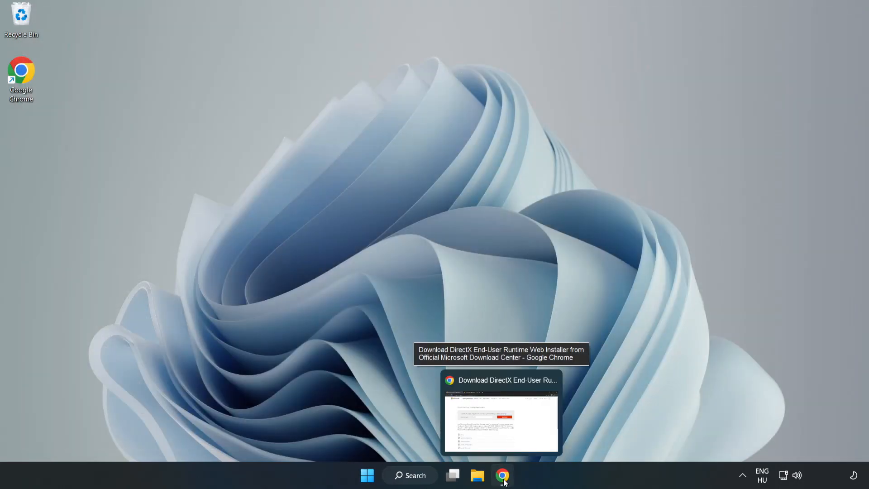
pyautogui.click(500, 412)
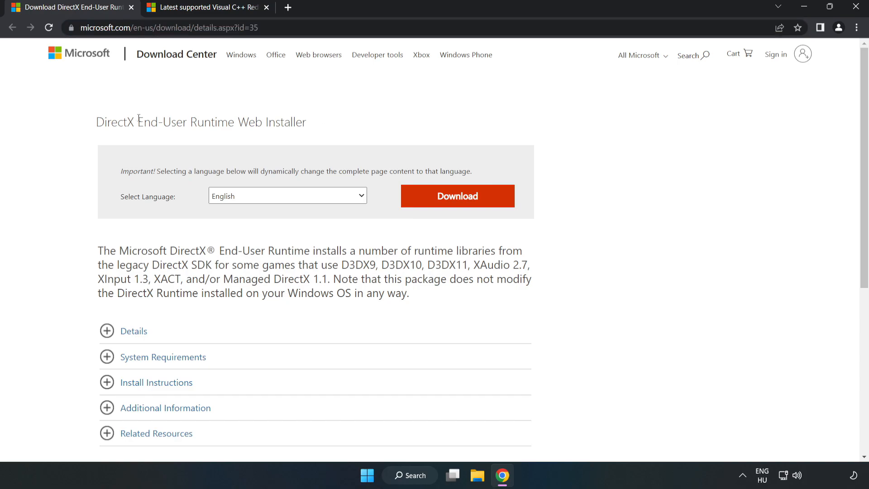
pyautogui.moveTo(464, 206)
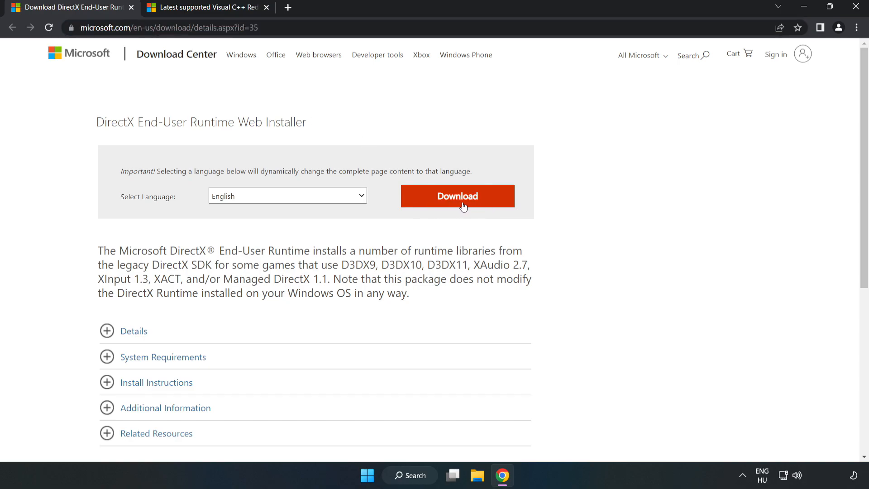
pyautogui.click(457, 195)
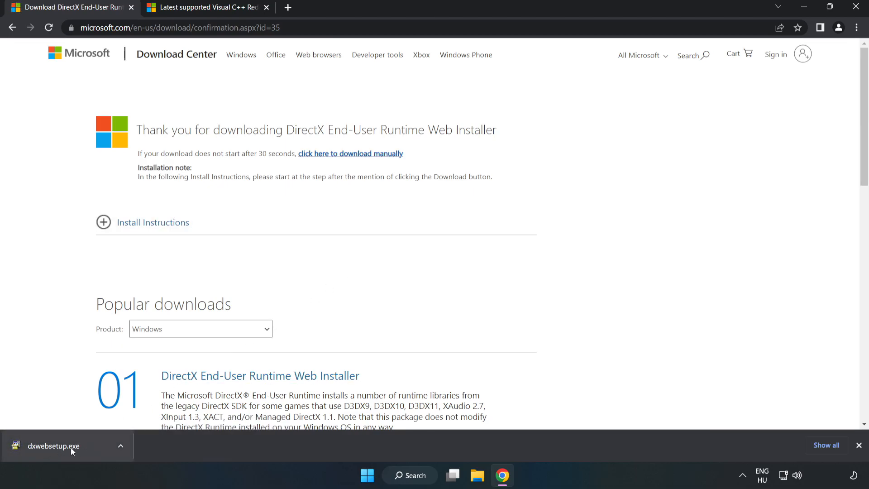
# Run dxwebsetup.exe, accept the license, skip the Bing Bar, and finish setup.
pyautogui.click(54, 445)
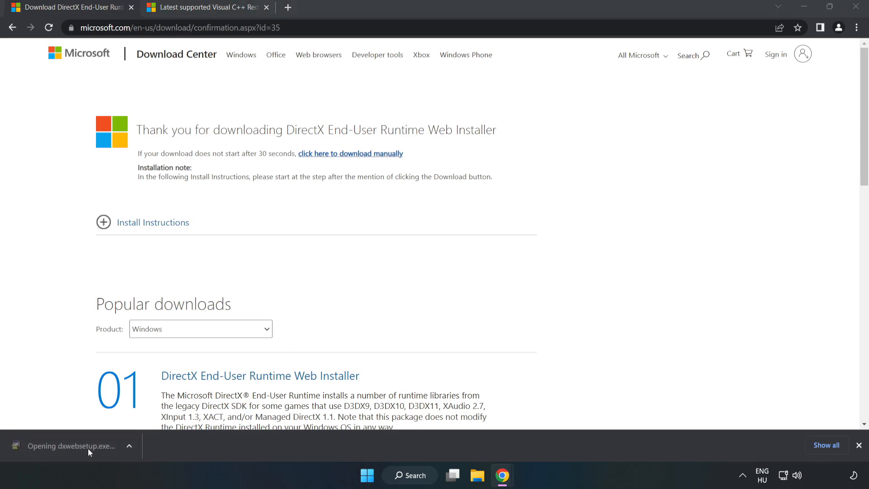
pyautogui.moveTo(89, 449)
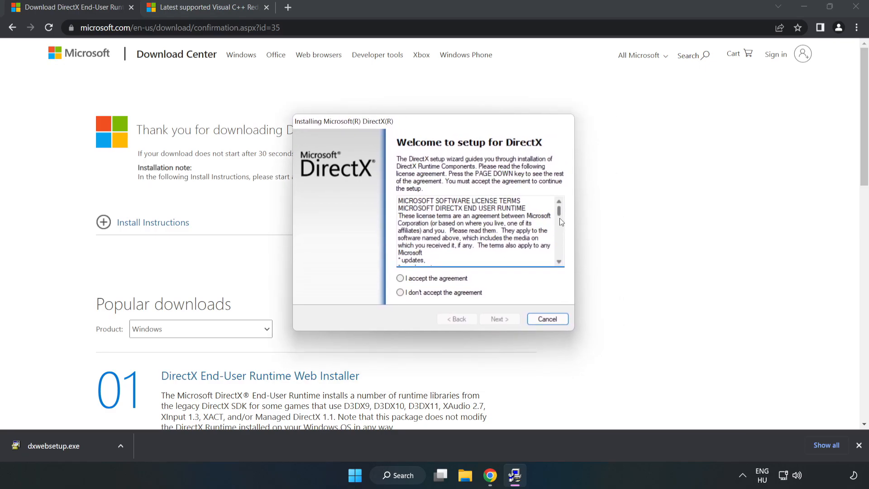
pyautogui.click(400, 278)
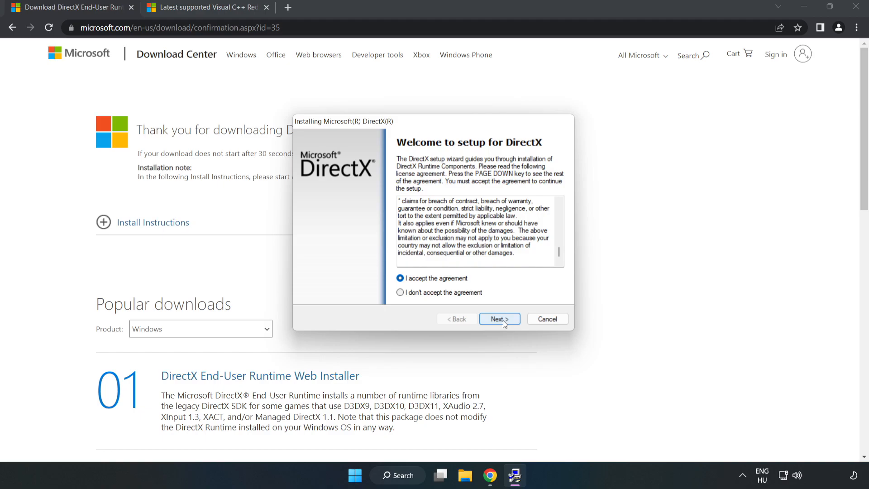
pyautogui.click(498, 318)
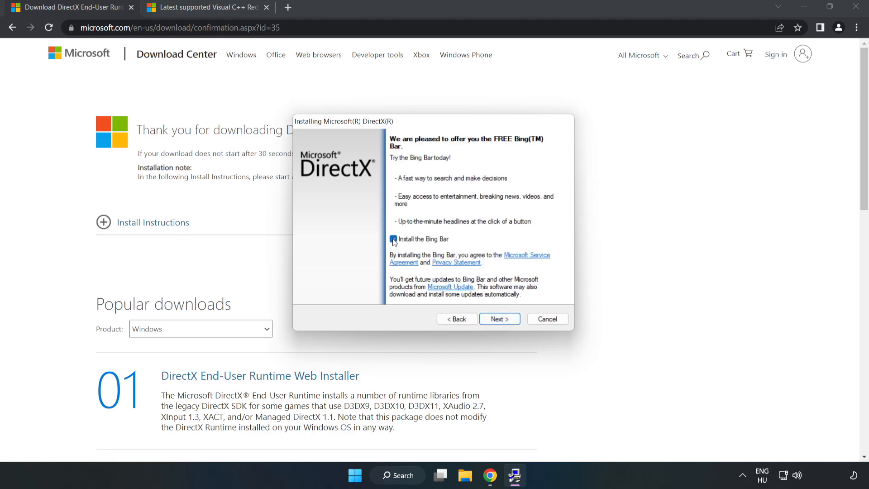
pyautogui.click(393, 238)
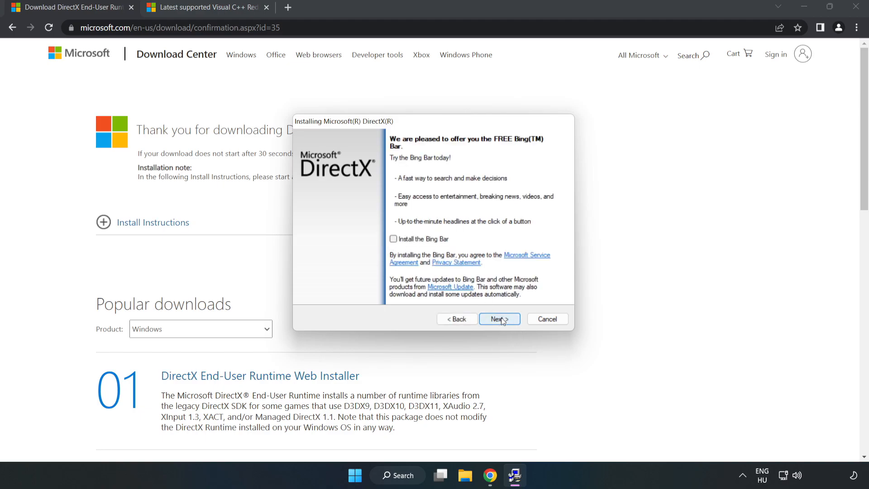
pyautogui.click(497, 319)
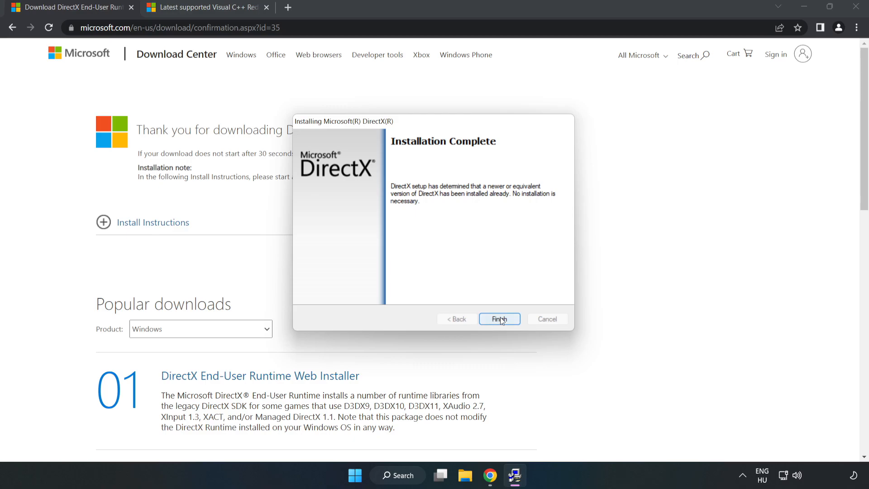
pyautogui.click(499, 319)
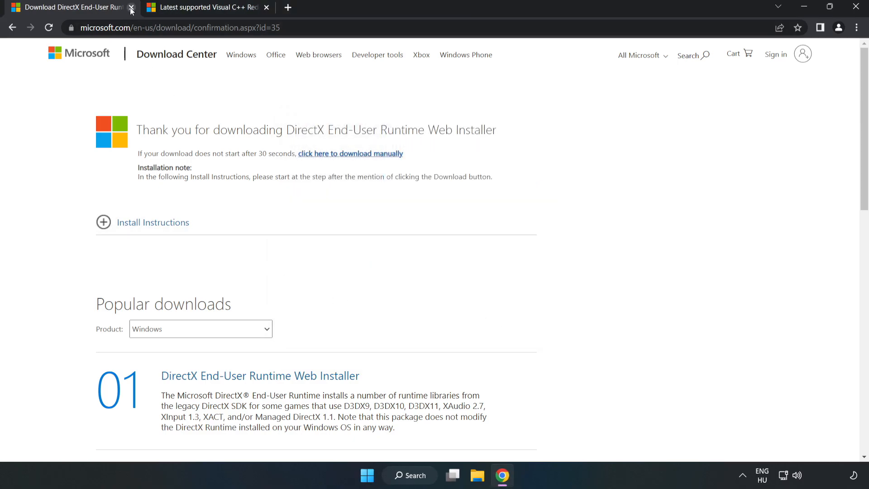
# Close the DirectX tab and download the 2015–2022 ARM64, x86 and x64 vc_redist installers.
pyautogui.click(132, 10)
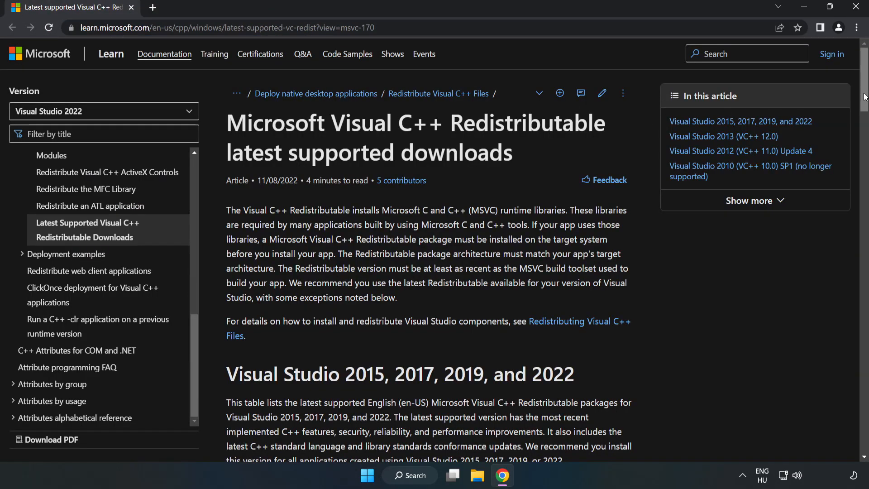
pyautogui.scroll(-3)
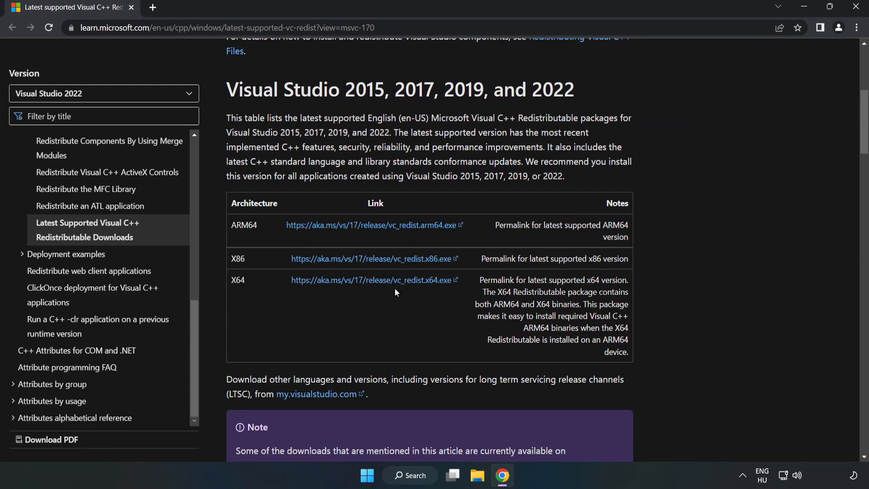
pyautogui.click(373, 259)
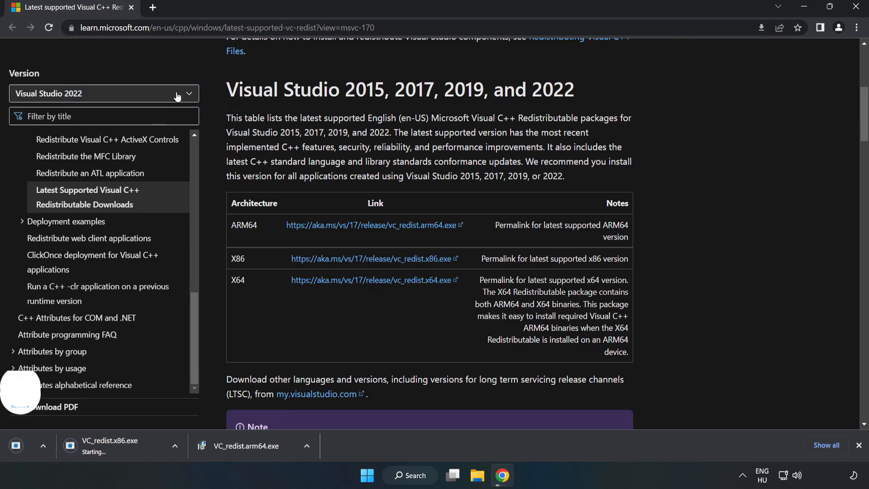
pyautogui.click(370, 280)
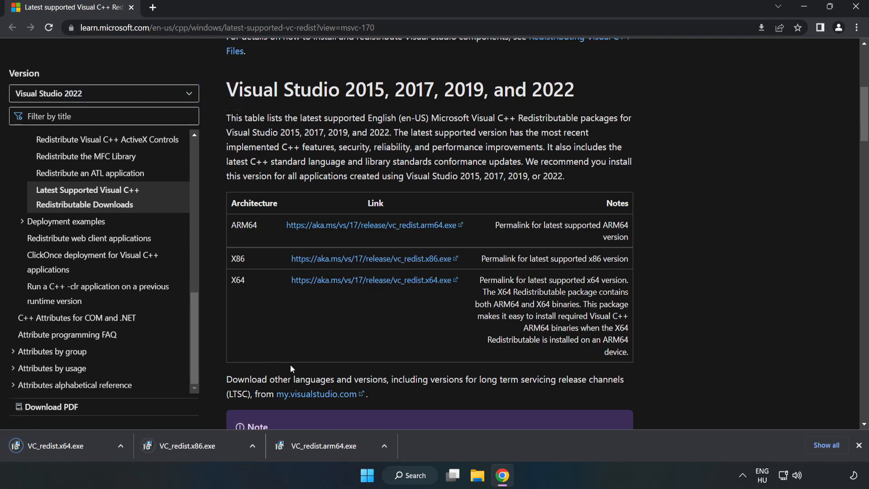
pyautogui.click(324, 445)
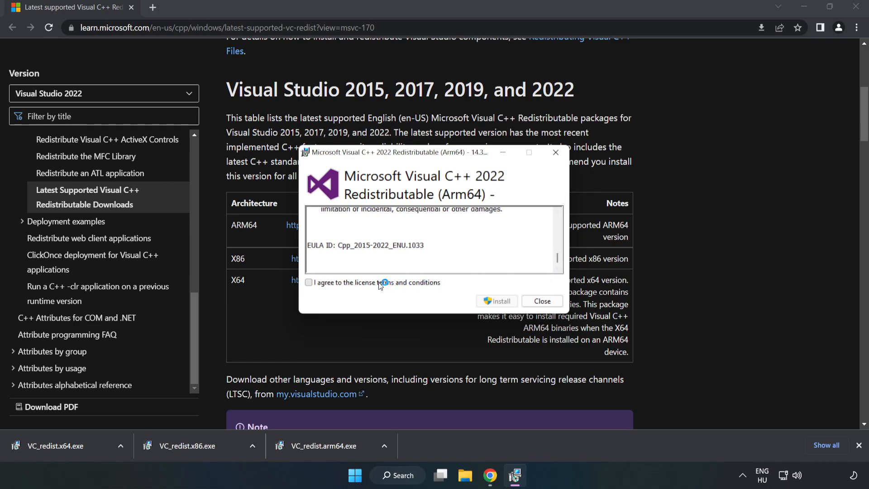
# Install the ARM64 redistributable, dismiss its unsupported failure, then close the successful x86 setup.
pyautogui.click(309, 282)
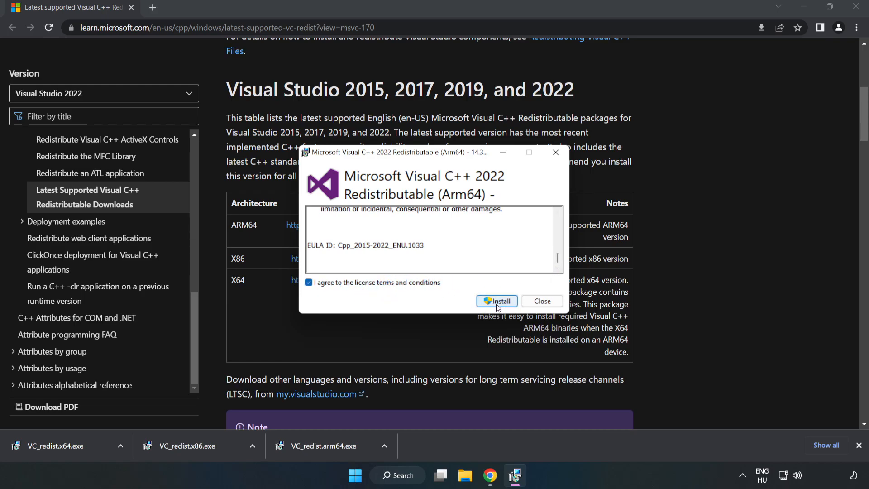
pyautogui.click(496, 301)
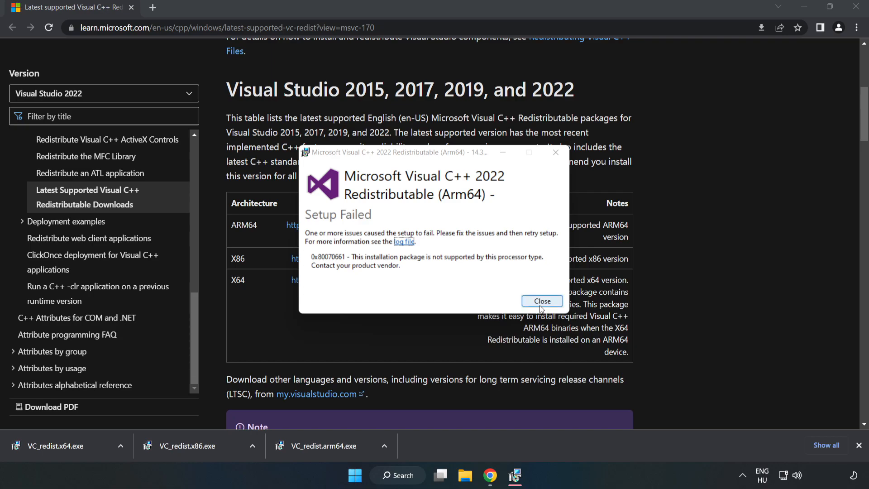
pyautogui.click(541, 301)
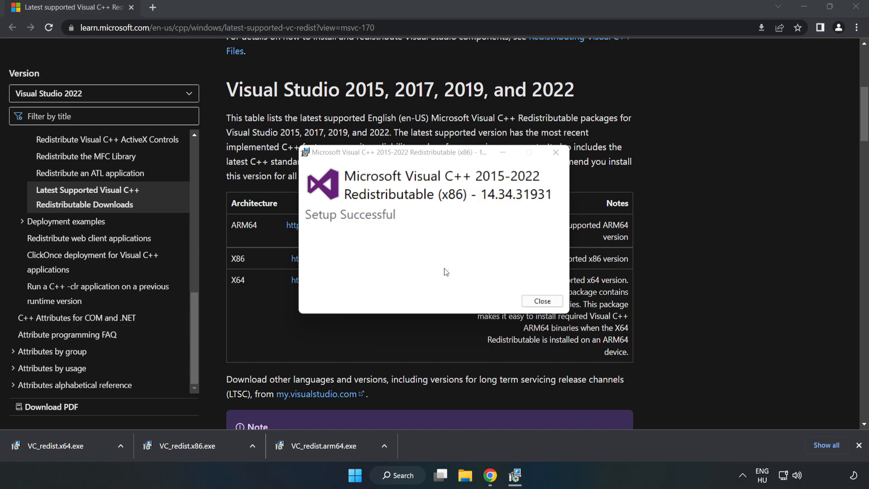
pyautogui.click(541, 301)
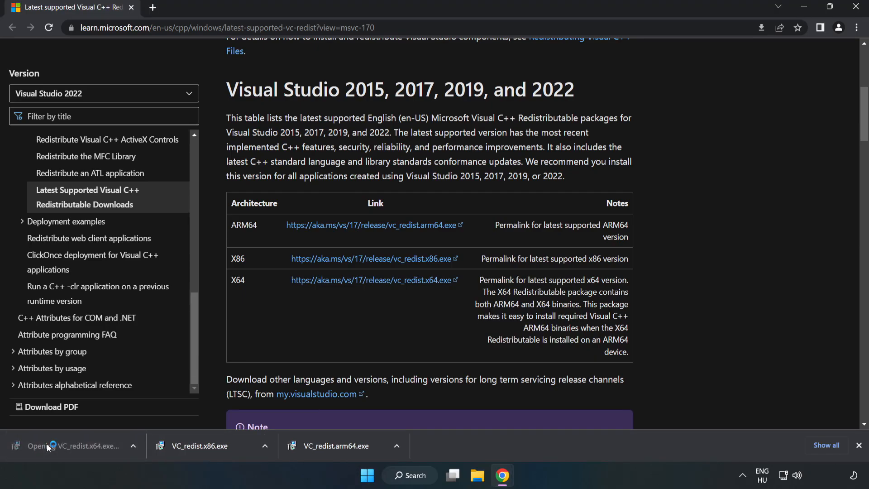
# Run VC_redist.x64.exe and close its setup after success without restarting.
pyautogui.click(77, 445)
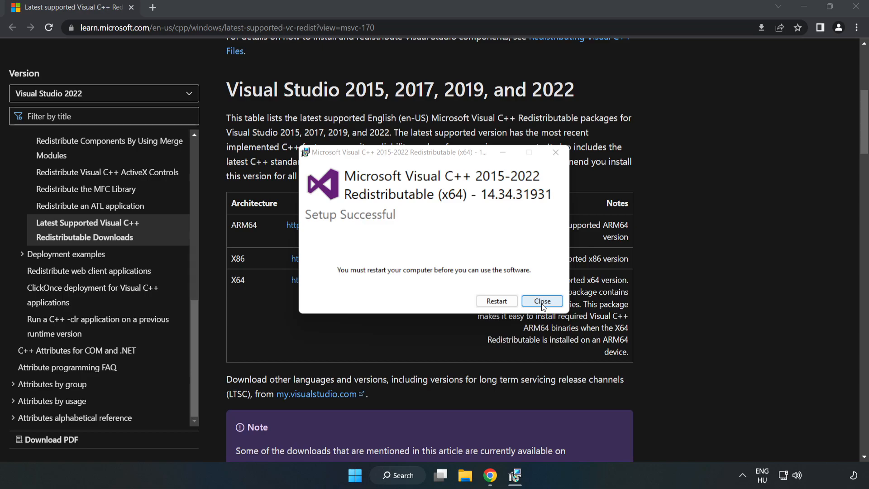
pyautogui.click(542, 301)
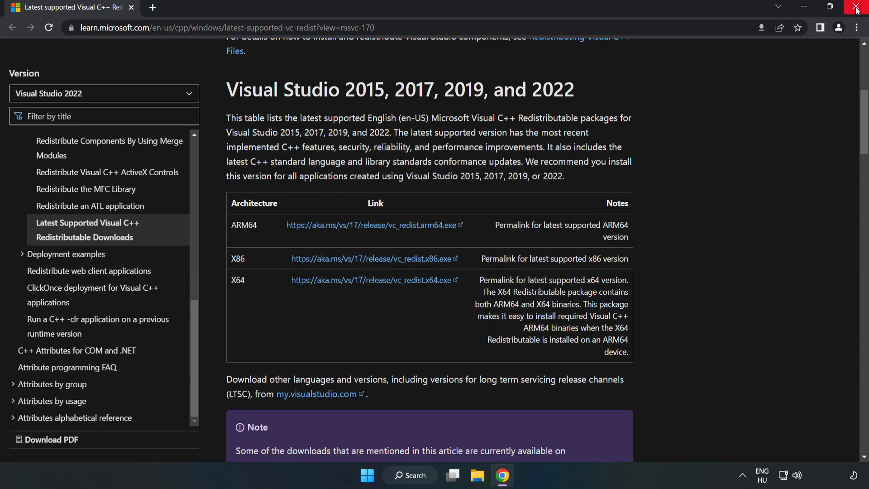
# Close Chrome and bring up the Start menu's Sleep, Shut down and Restart options.
pyautogui.click(857, 8)
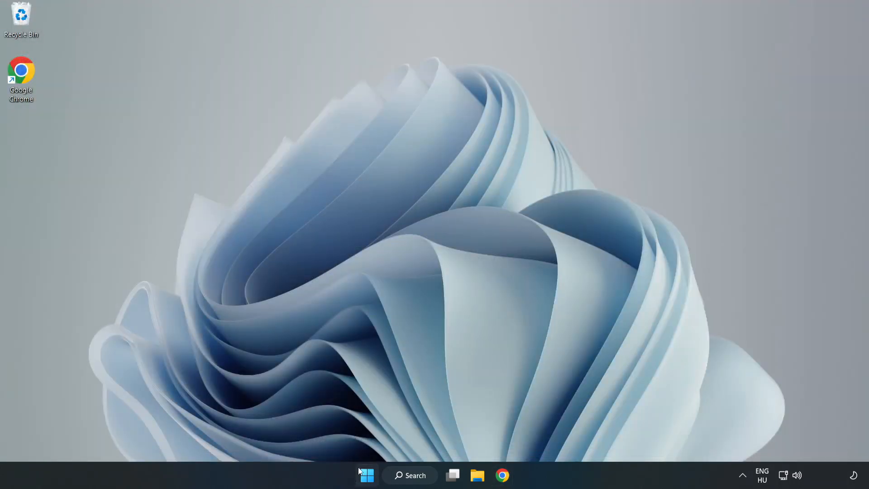
pyautogui.click(366, 475)
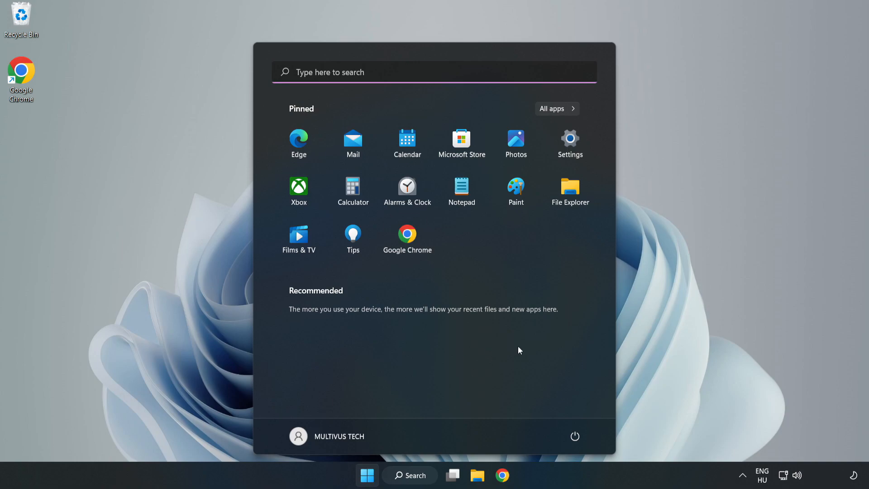
pyautogui.click(574, 436)
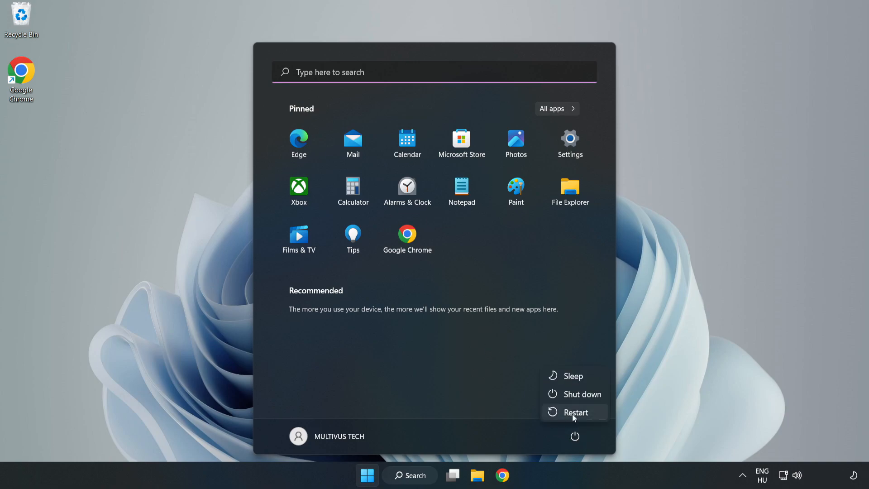
pyautogui.moveTo(576, 412)
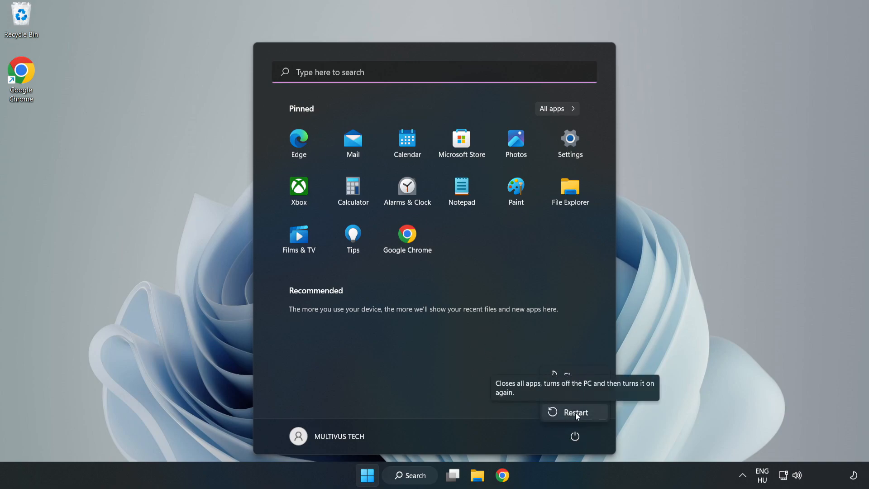